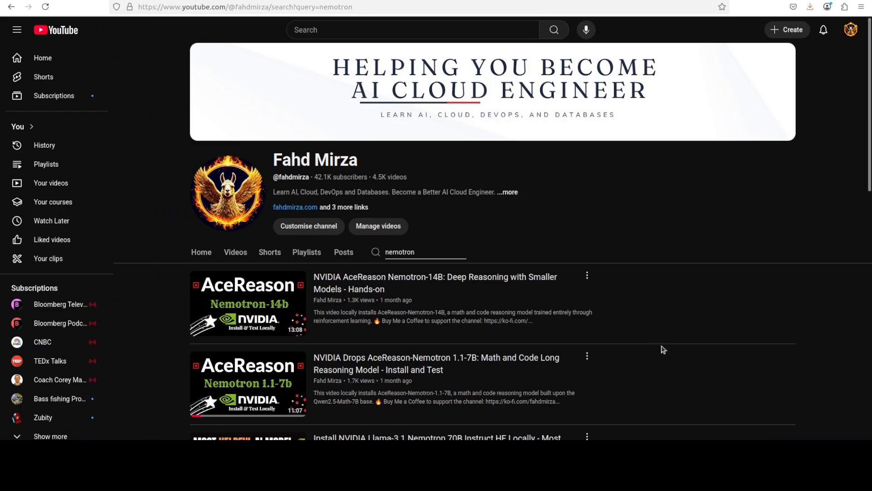
# Step: Scroll down through the channel's vLLM video results, then back up slightly
pyautogui.scroll(-3)
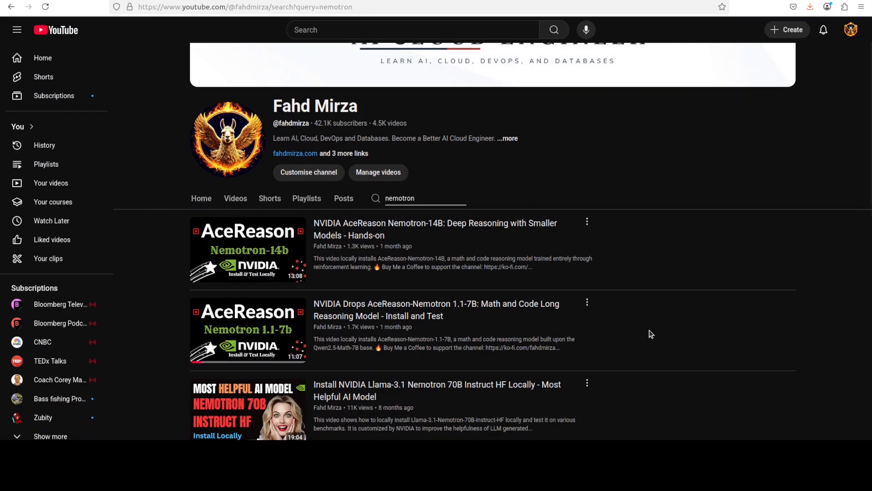
pyautogui.scroll(-3)
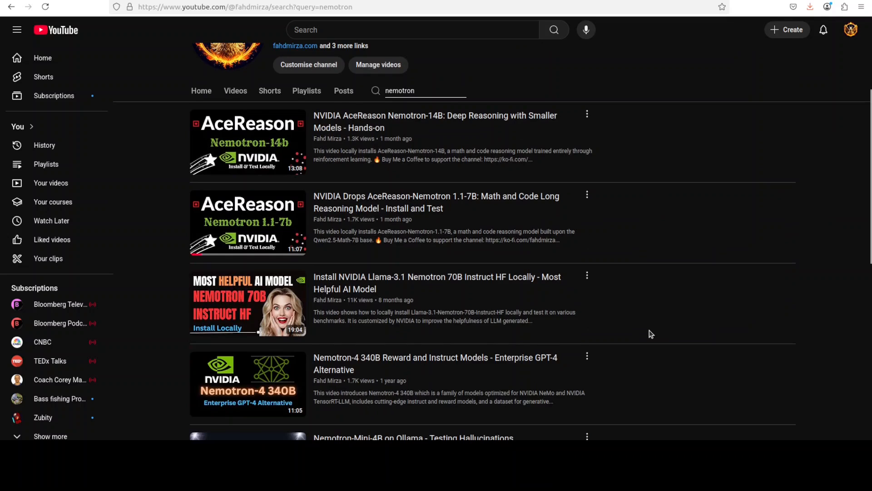
pyautogui.scroll(-3)
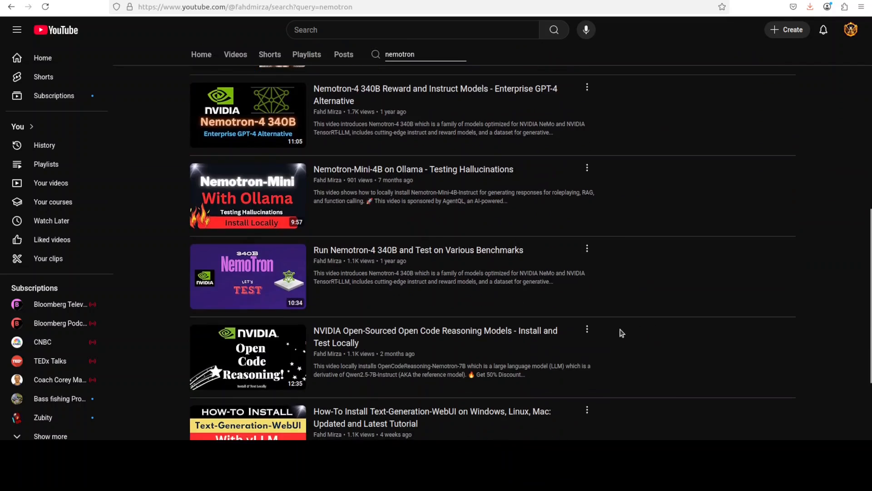
pyautogui.scroll(-3)
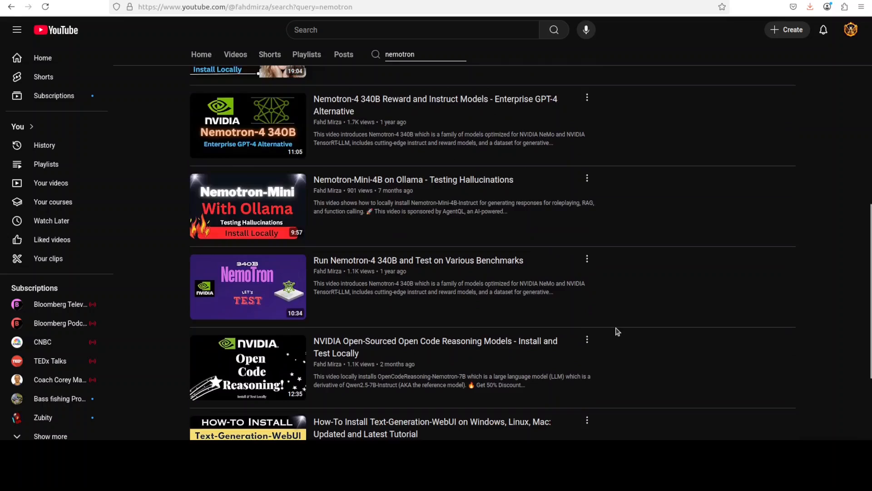
pyautogui.scroll(3)
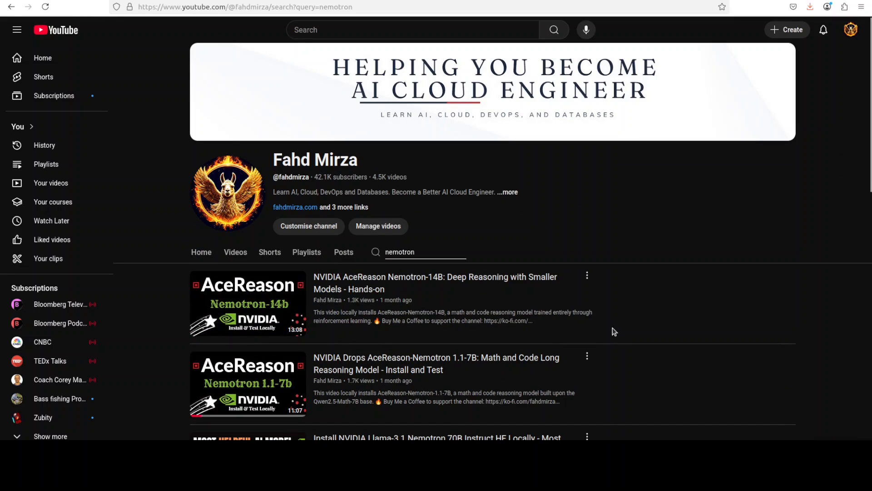
pyautogui.moveTo(608, 317)
pyautogui.write('vllm')
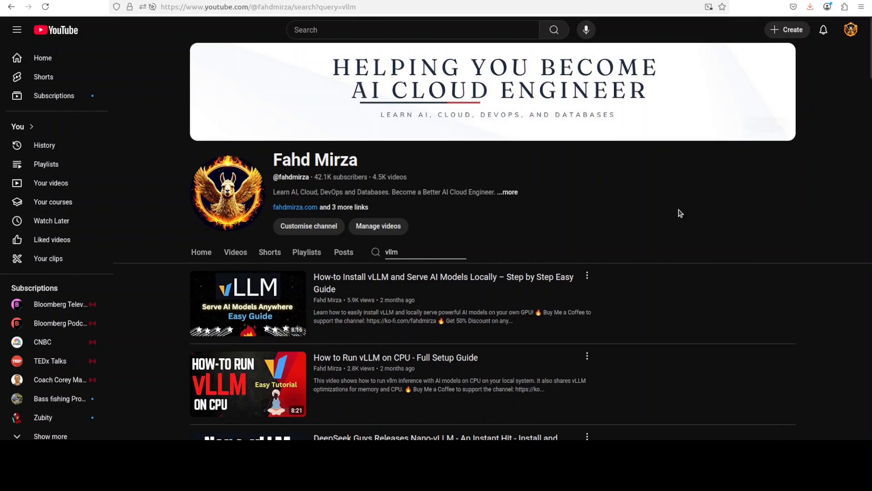
pyautogui.moveTo(673, 204)
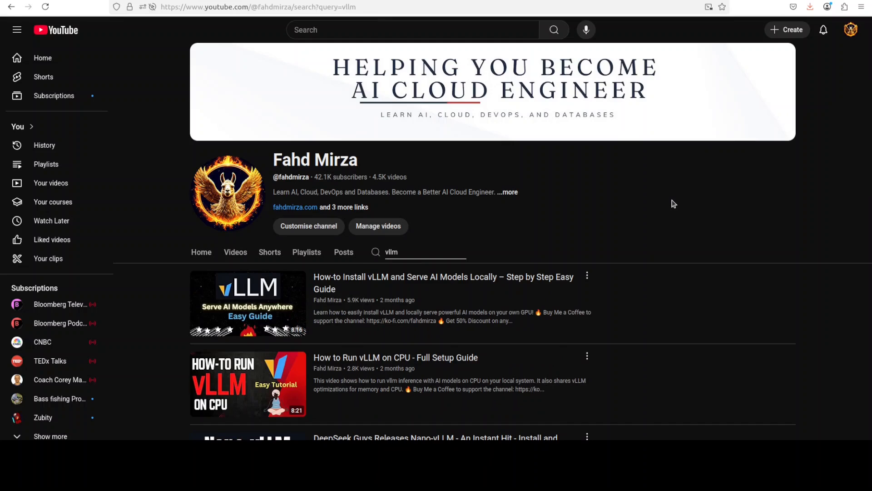
pyautogui.moveTo(406, 285)
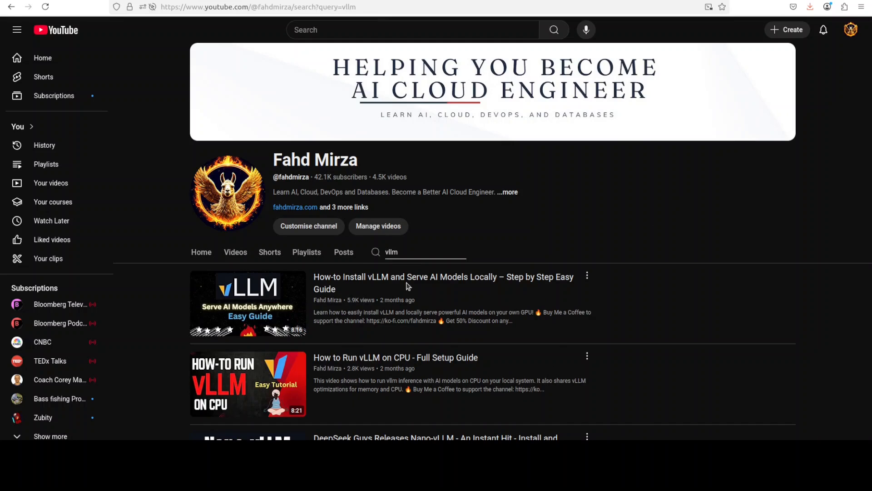
pyautogui.moveTo(247, 303)
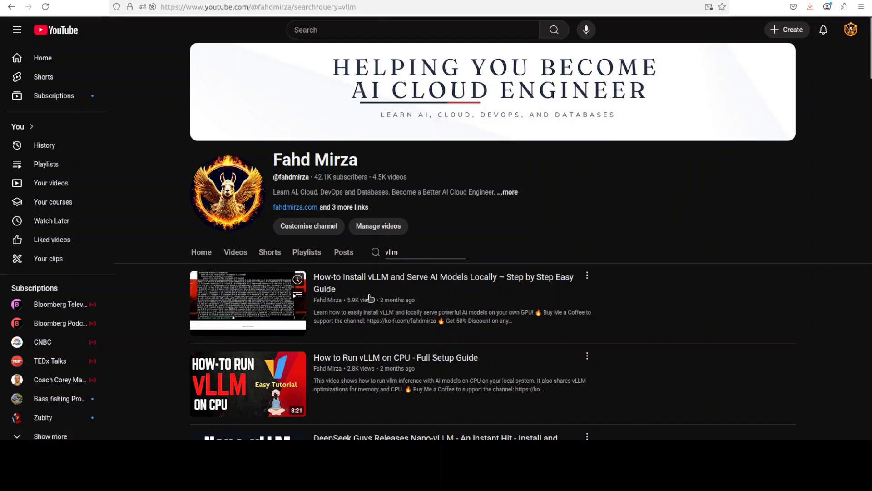
pyautogui.moveTo(727, 231)
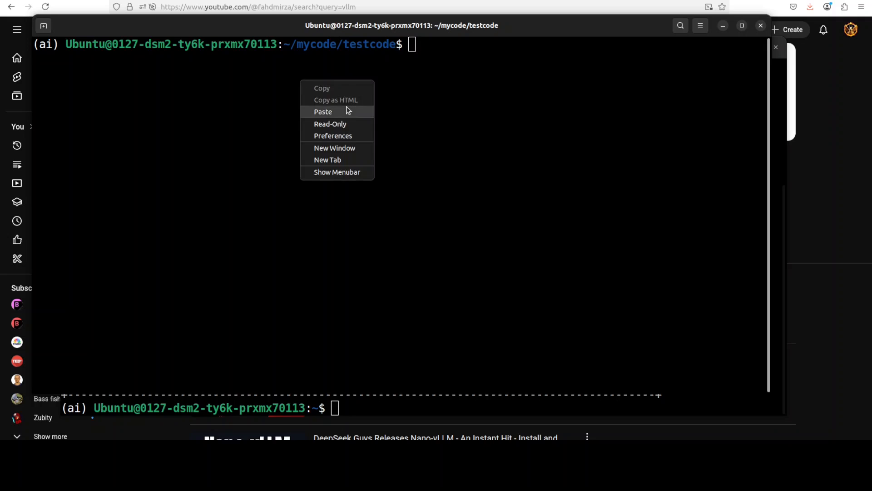
# Step: Paste and run vllm serve for nvidia/OpenReasoning-Nemotron-7B on host 0.0.0.0, port 8000
pyautogui.click(322, 111)
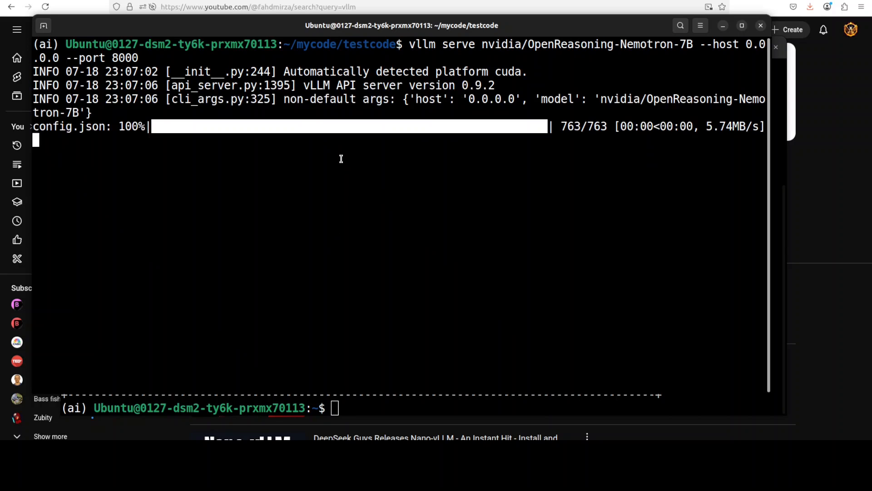
pyautogui.moveTo(523, 224)
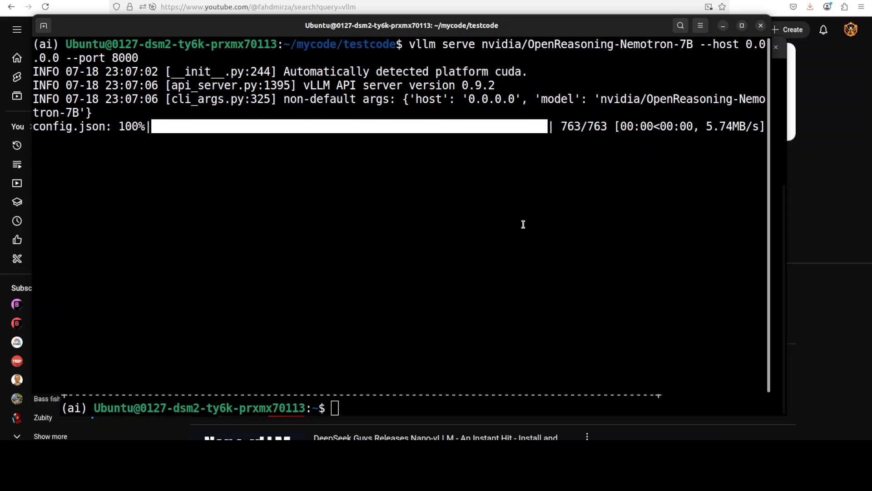
pyautogui.moveTo(292, 151)
pyautogui.write('open-webui serve --port 3000')
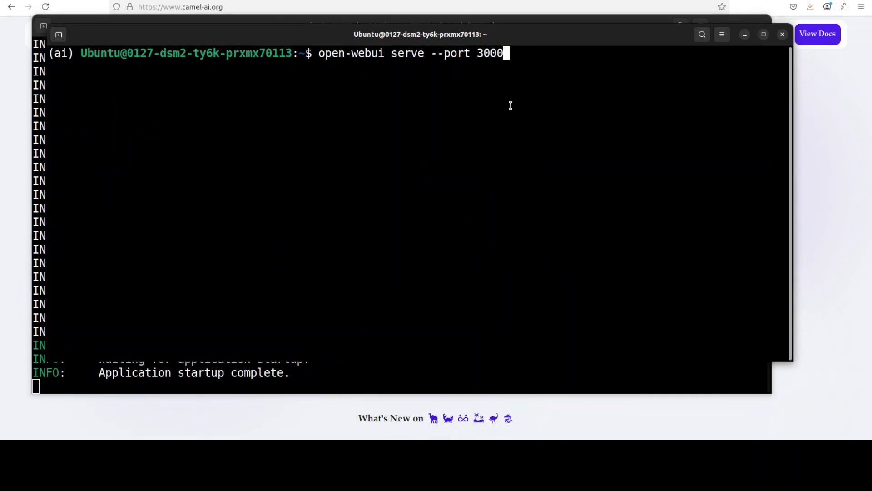
# Step: Run open-webui serve --port 3000 and let startup complete
pyautogui.press('Return')
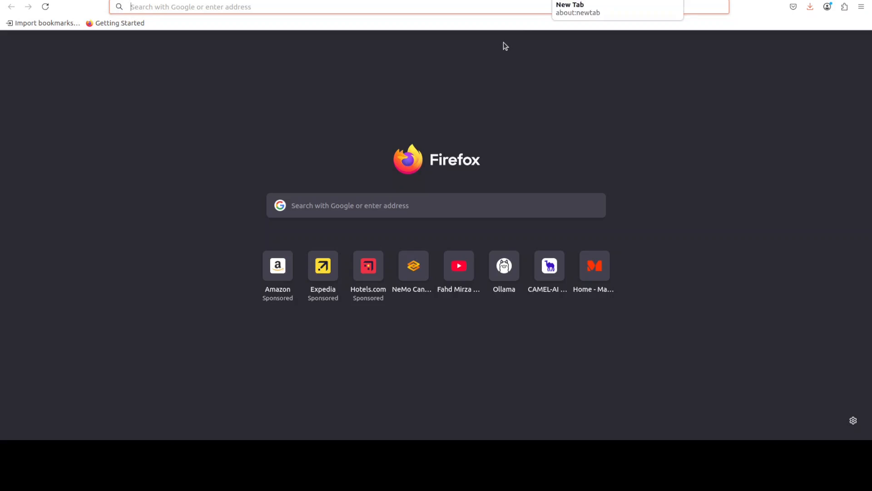
pyautogui.write('http://localhost:3000')
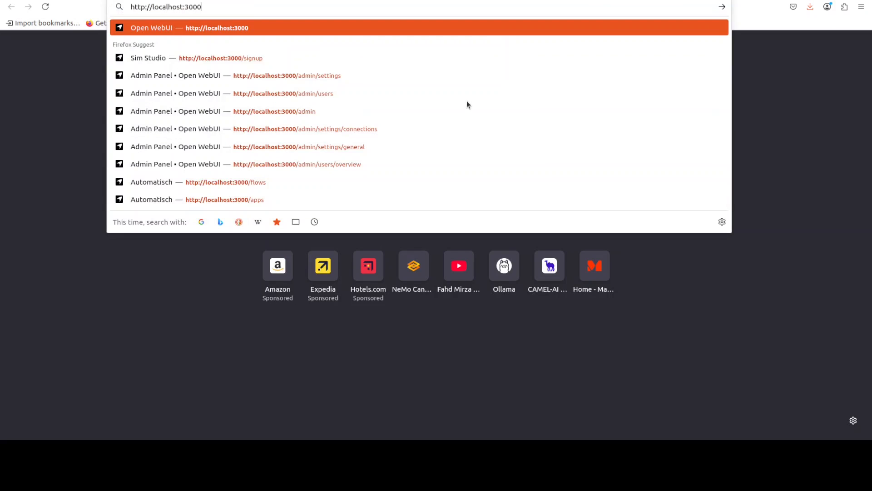
pyautogui.moveTo(18, 314)
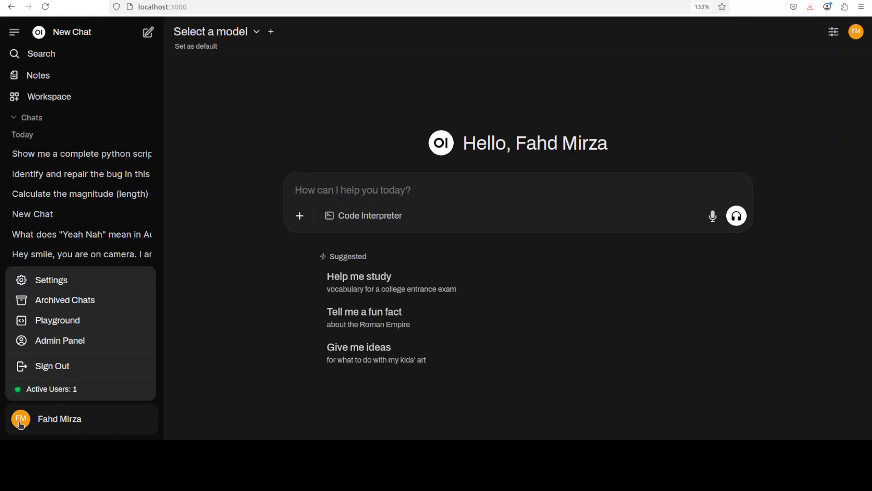
pyautogui.moveTo(60, 340)
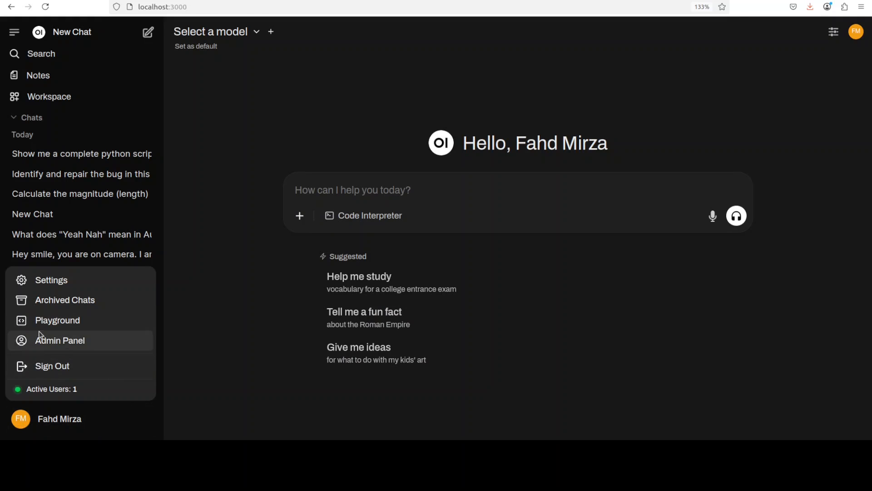
pyautogui.click(60, 340)
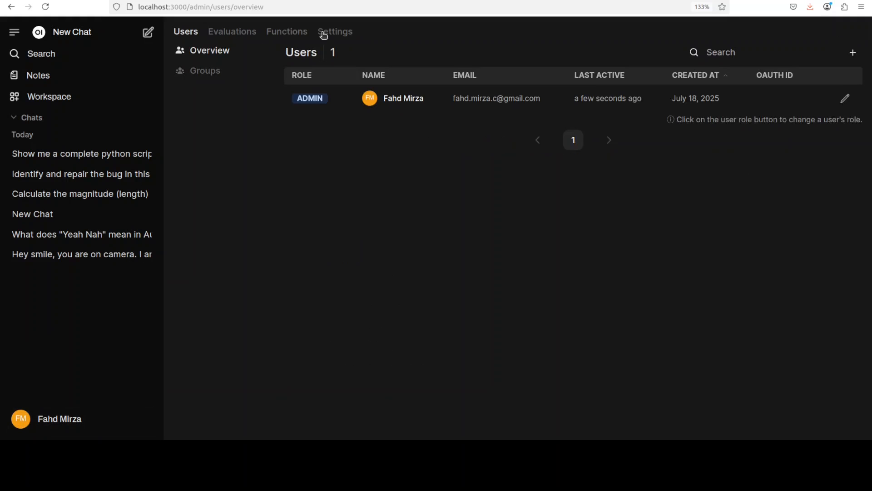
# Step: Change the OpenAI API URL port from 1234 to 8000, save, and start a new chat
pyautogui.click(335, 32)
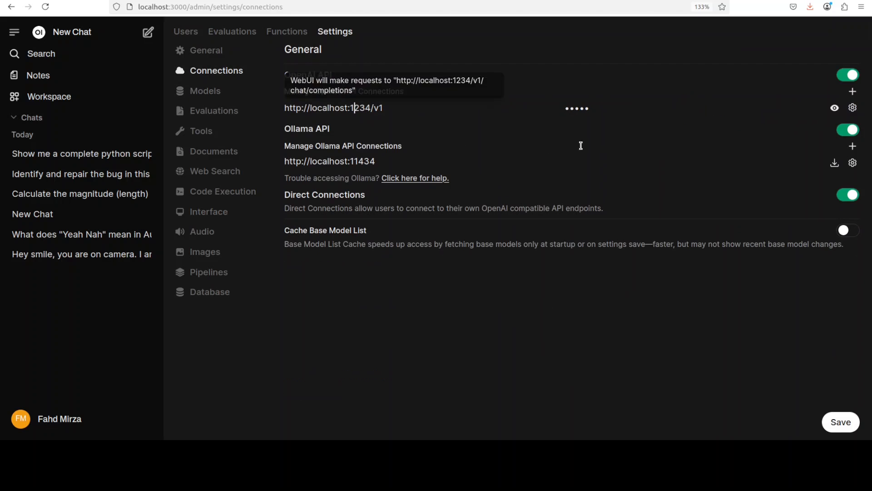
pyautogui.moveTo(581, 149)
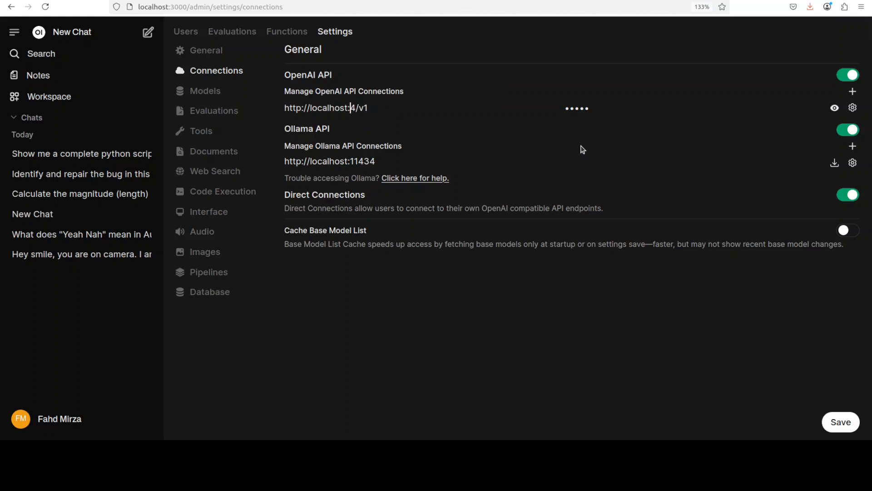
pyautogui.press('Backspace')
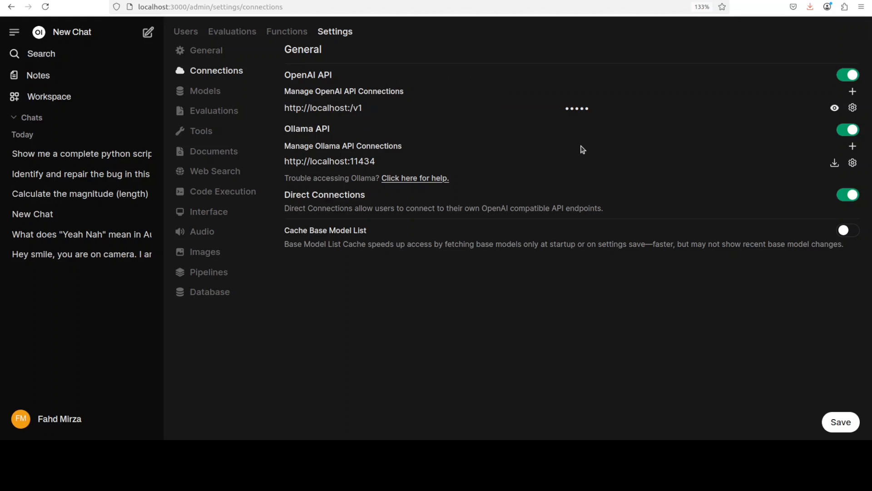
pyautogui.write('8000')
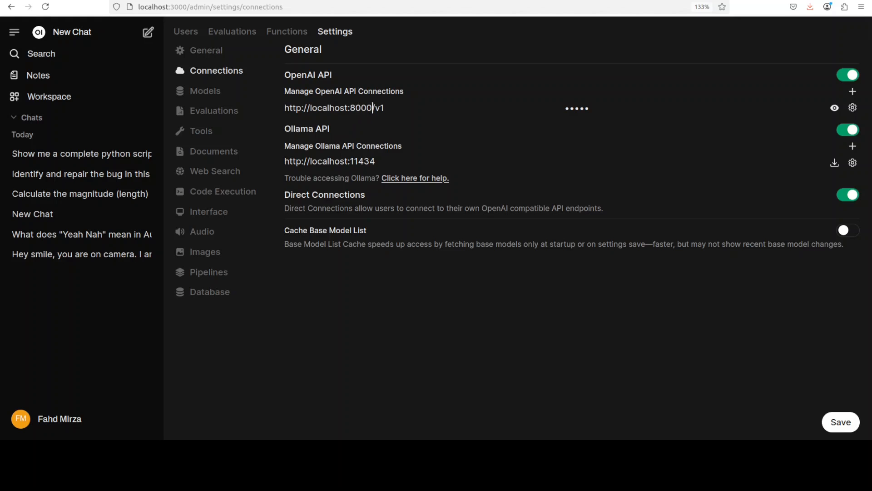
pyautogui.click(840, 421)
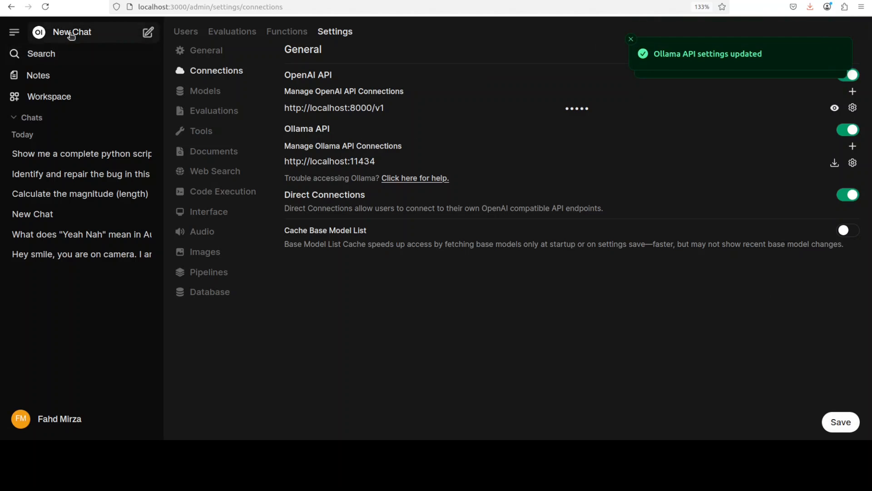
pyautogui.click(71, 32)
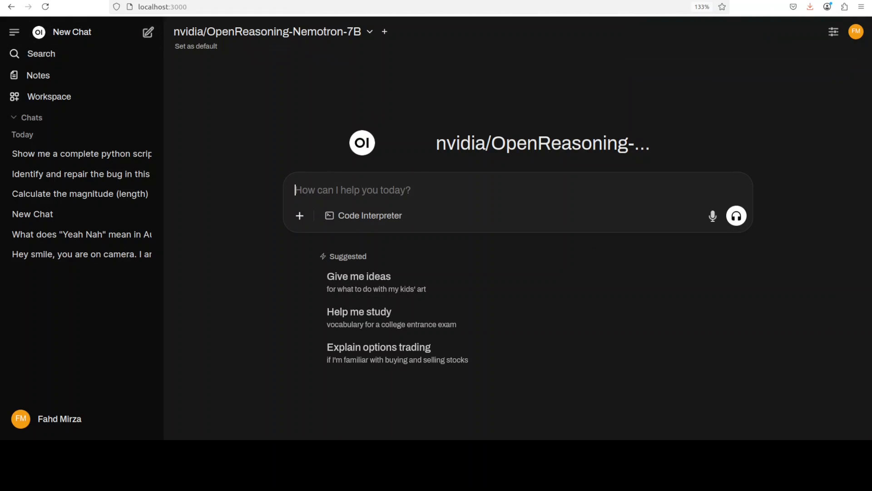
pyautogui.moveTo(218, 304)
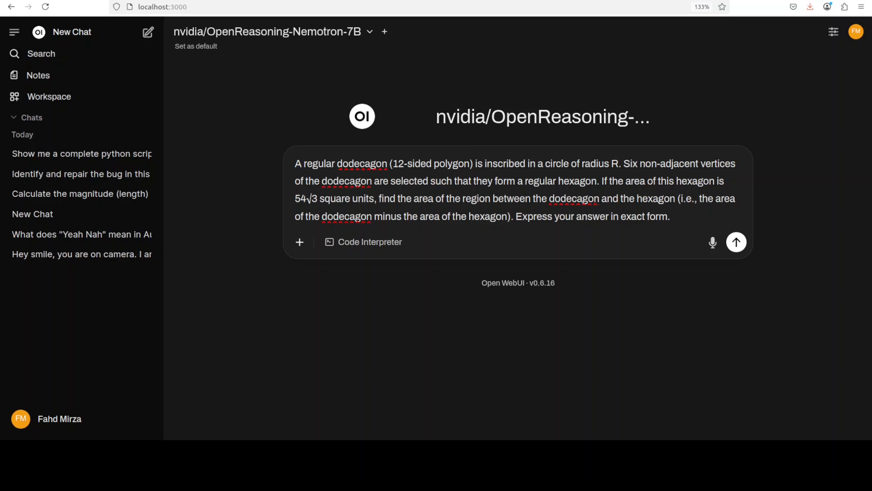
# Step: Send the regular dodecagon versus inscribed hexagon area question to OpenReasoning-Nemotron-7B
pyautogui.click(670, 217)
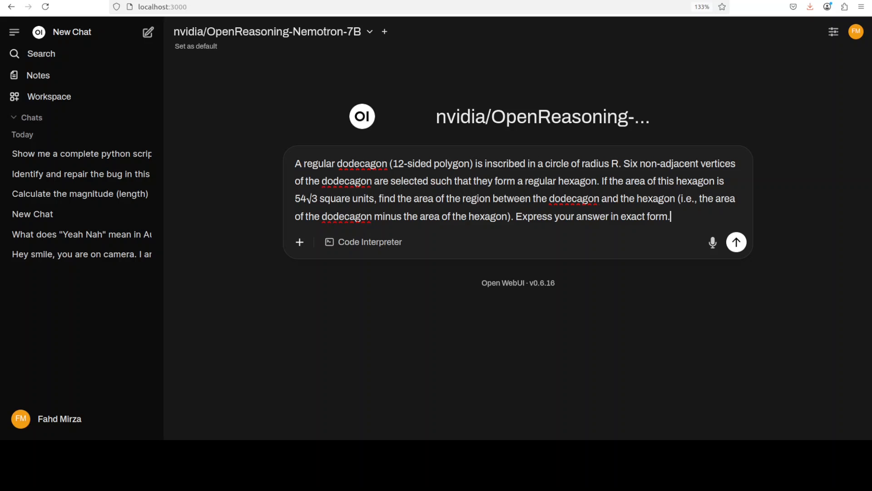
pyautogui.moveTo(366, 296)
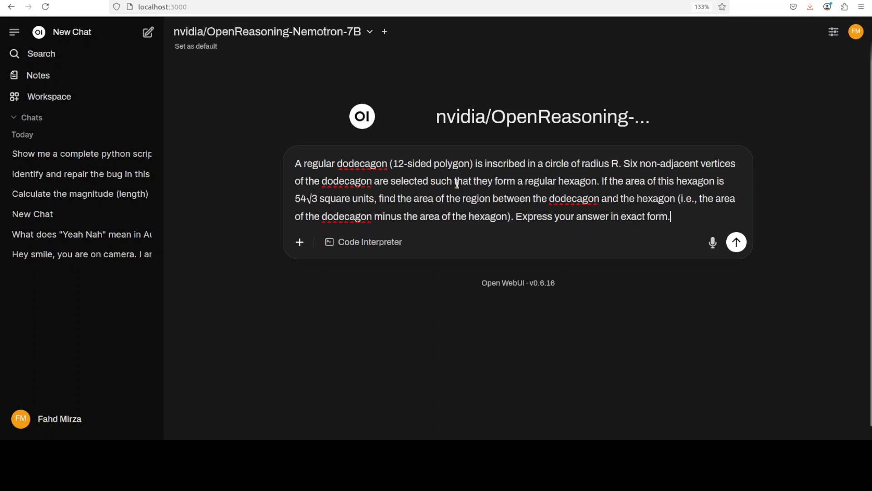
pyautogui.moveTo(453, 205)
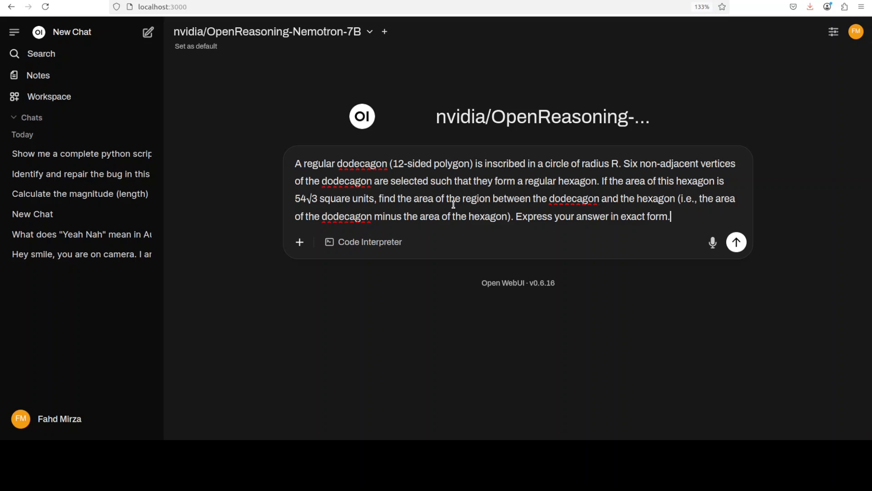
pyautogui.moveTo(764, 260)
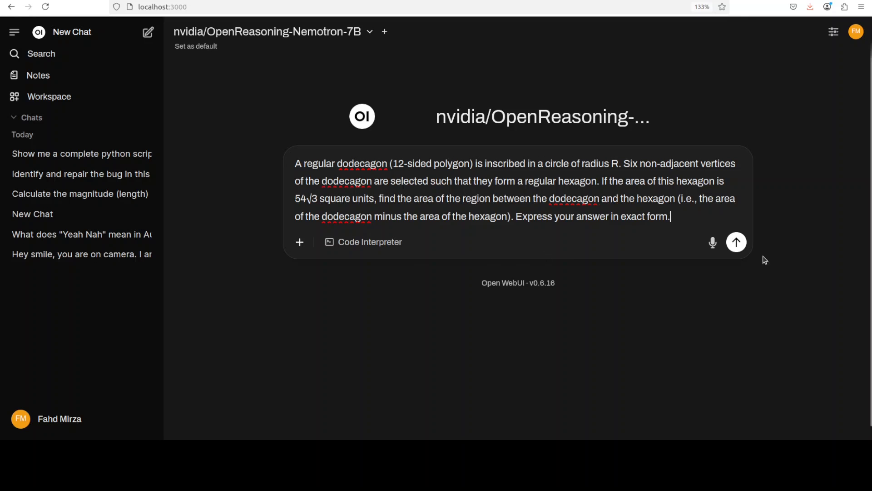
pyautogui.click(736, 241)
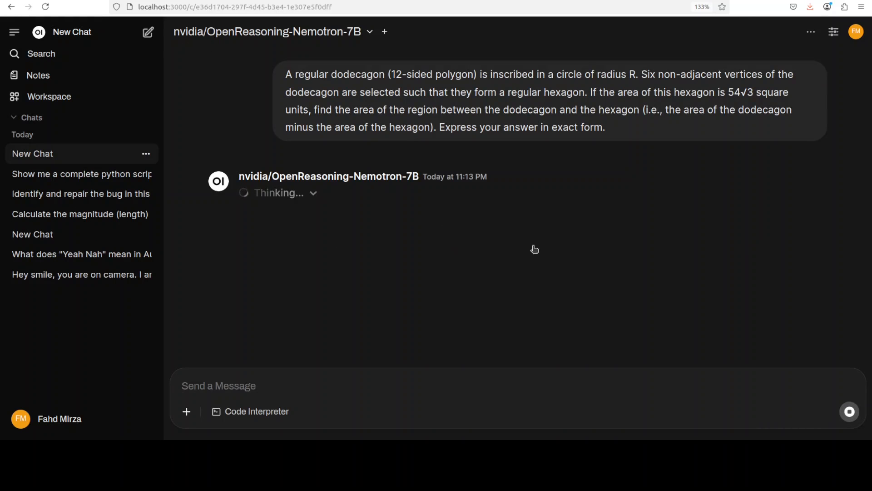
# Step: Expand Thinking and follow the streamed reasoning down to areas 108 versus 54√3
pyautogui.click(313, 193)
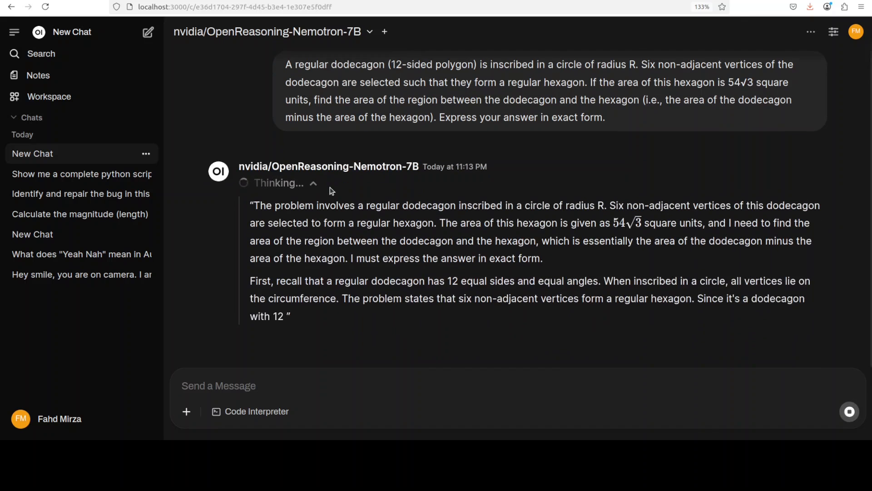
pyautogui.scroll(-3)
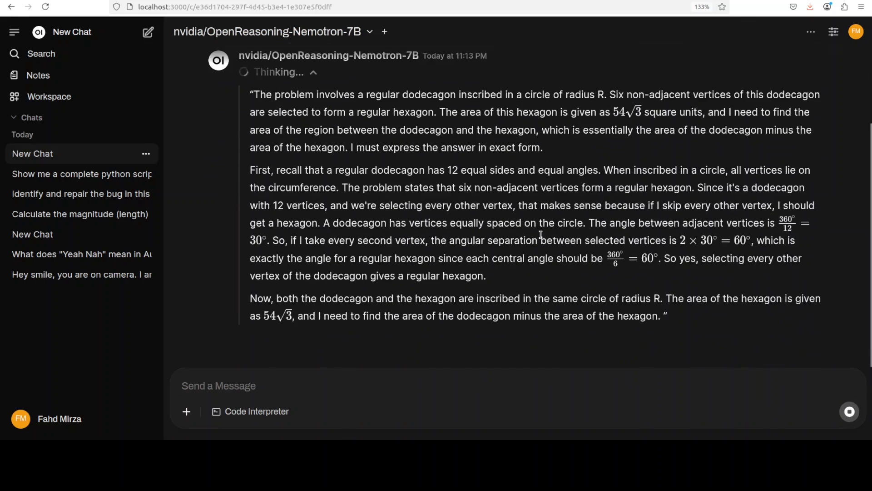
pyautogui.scroll(-3)
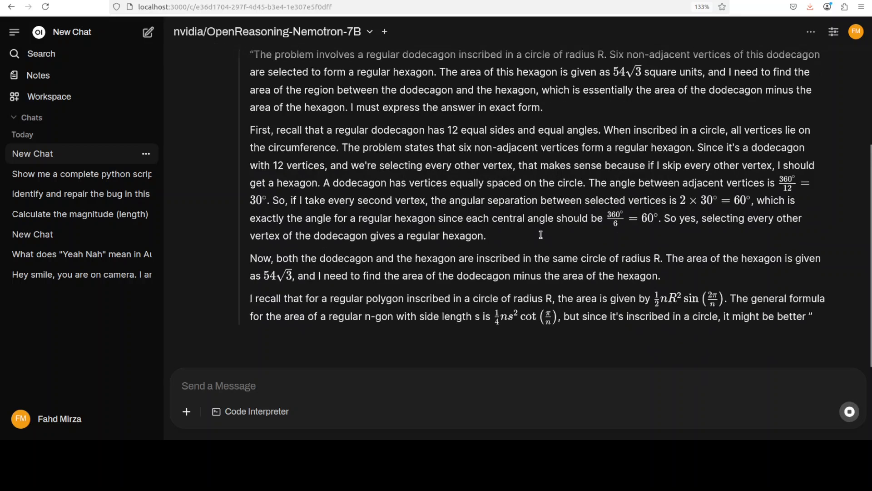
pyautogui.scroll(-3)
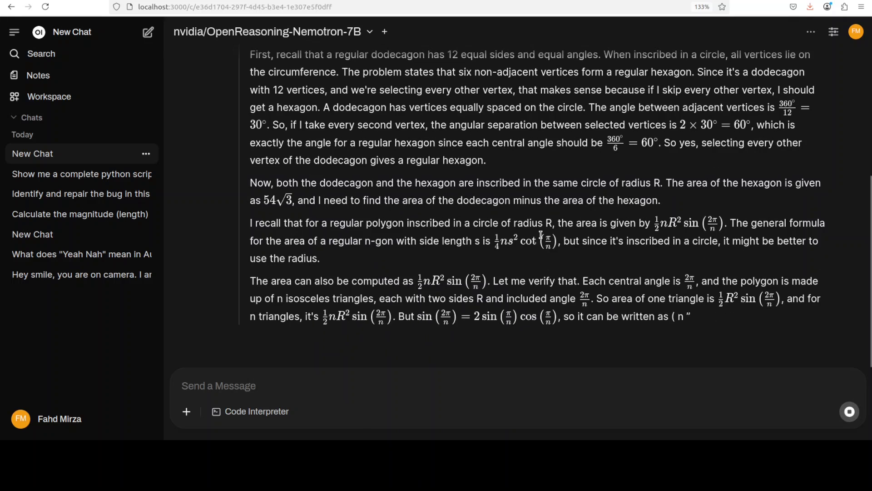
pyautogui.scroll(-3)
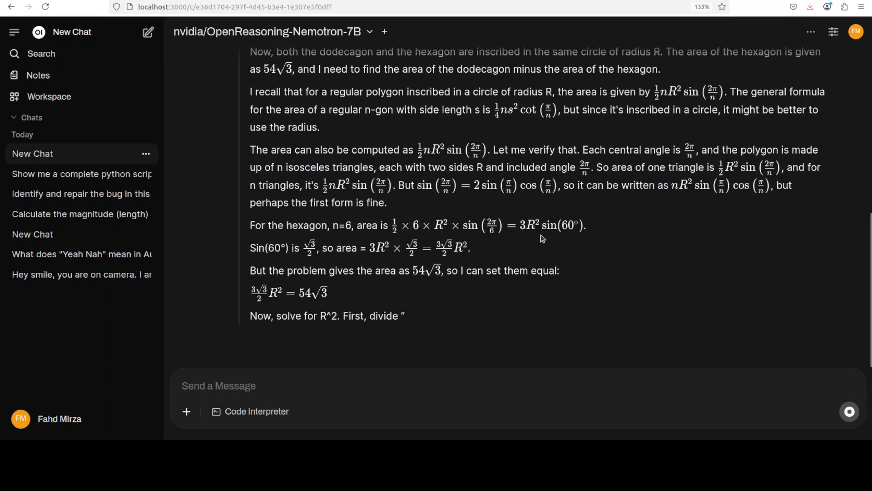
pyautogui.scroll(-3)
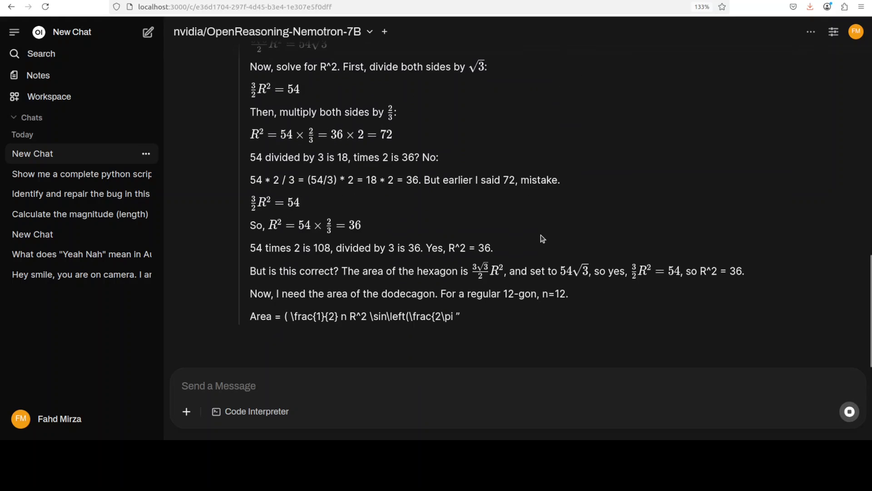
pyautogui.scroll(-3)
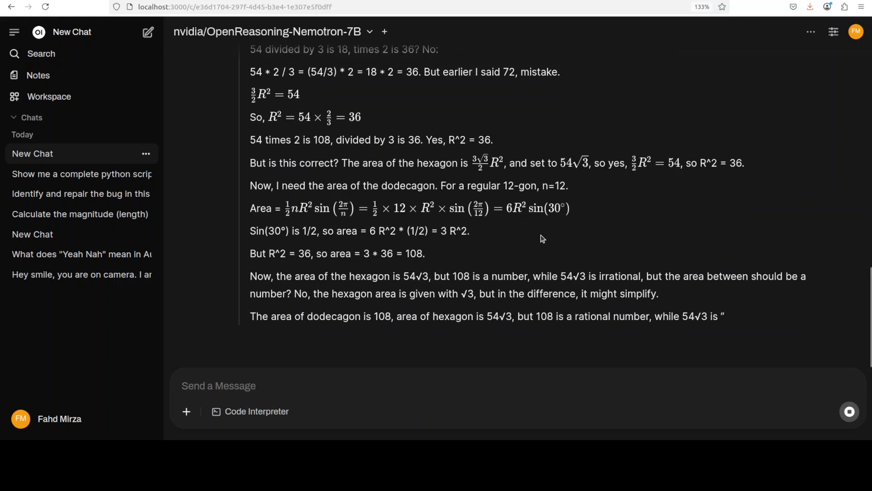
pyautogui.scroll(-3)
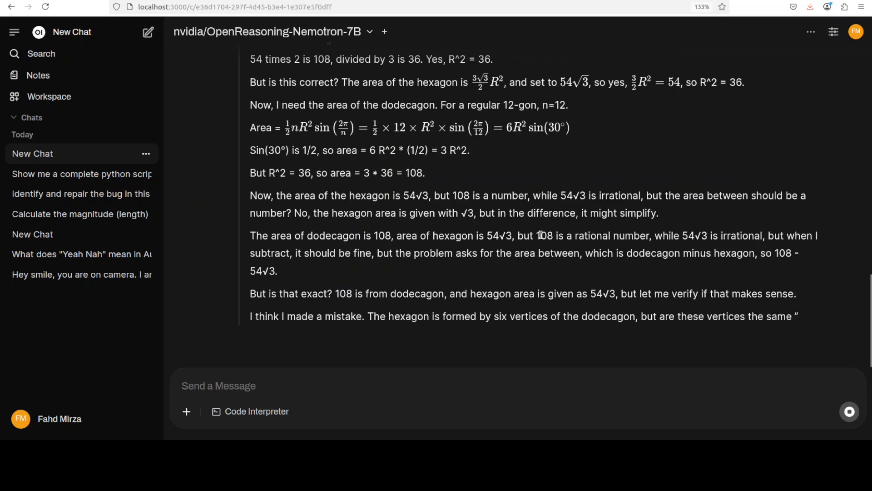
pyautogui.scroll(-3)
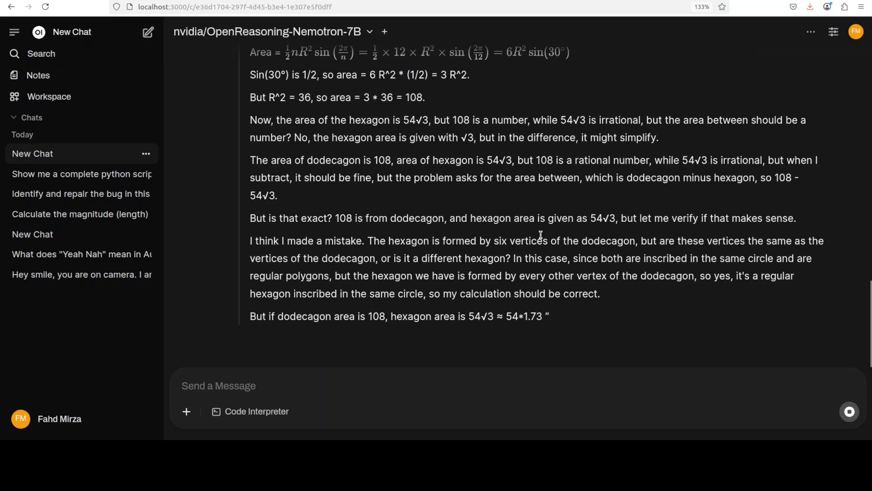
pyautogui.scroll(-3)
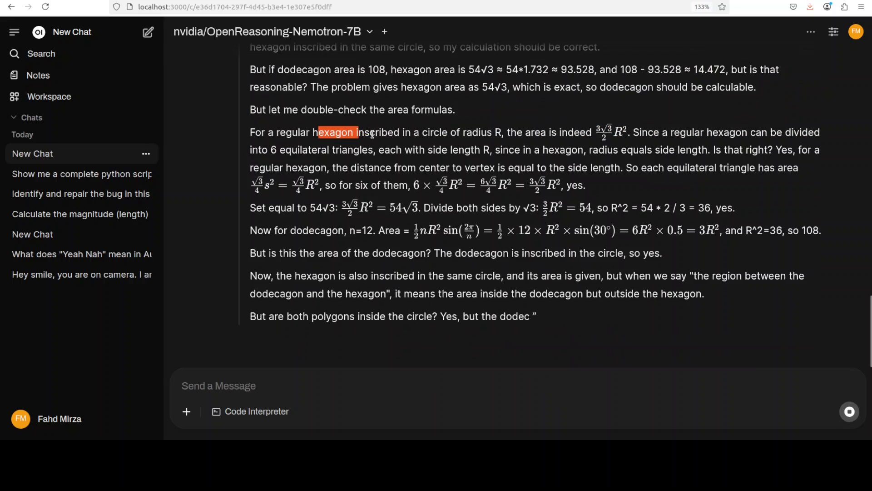
pyautogui.scroll(-3)
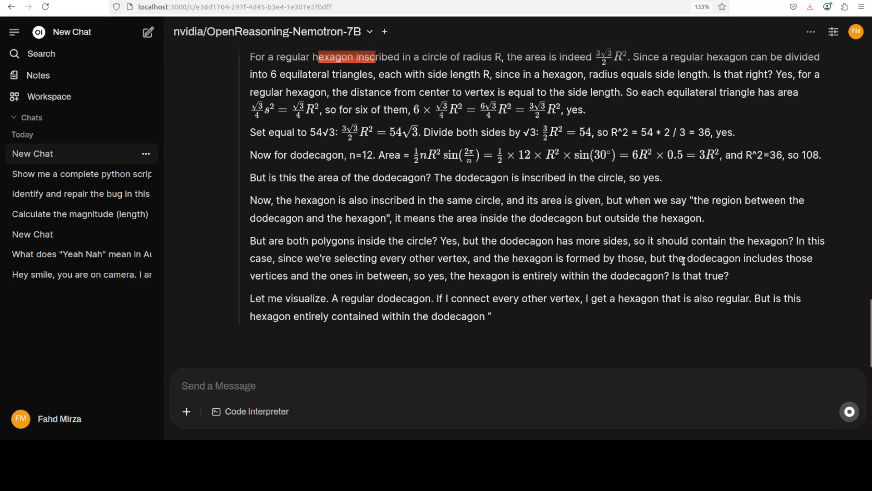
pyautogui.scroll(-3)
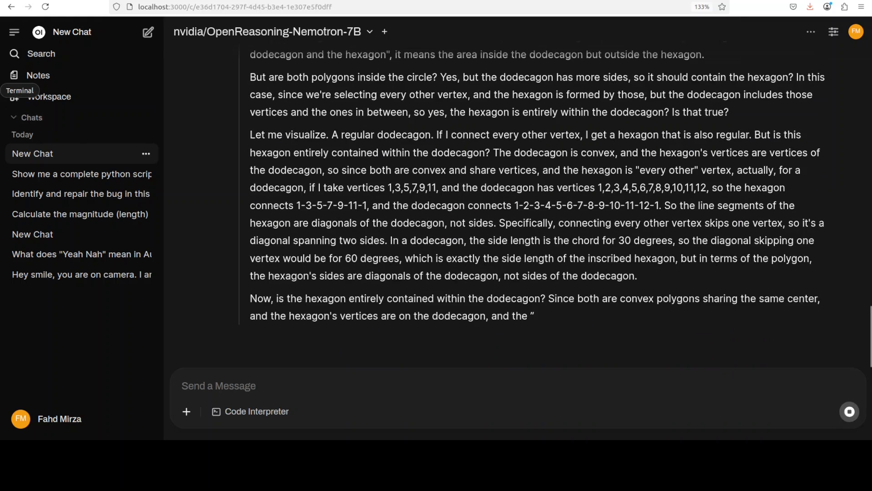
pyautogui.click(19, 91)
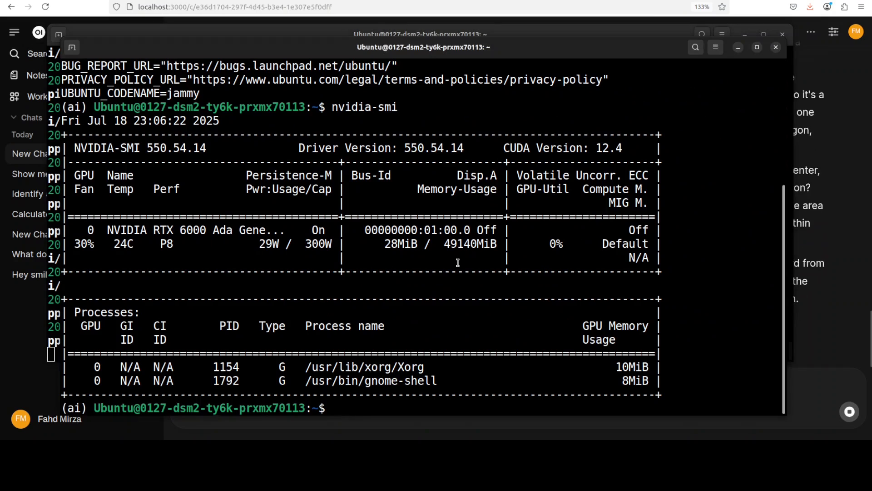
# Step: Run nvidia-smi to check GPU memory use while the model answers
pyautogui.write('nvidia-smi')
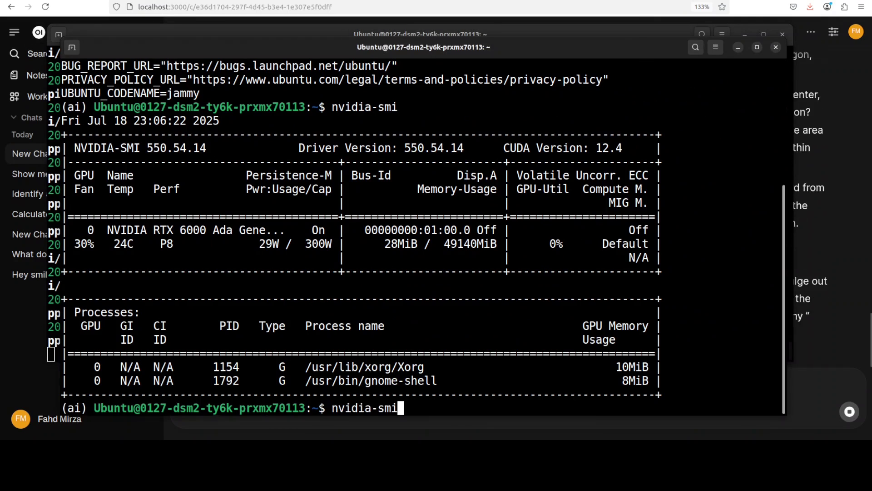
pyautogui.press('Return')
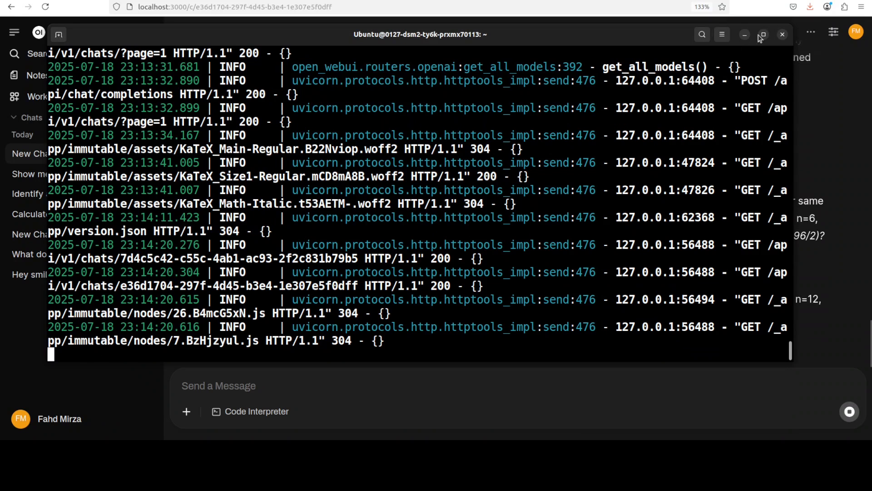
pyautogui.click(745, 34)
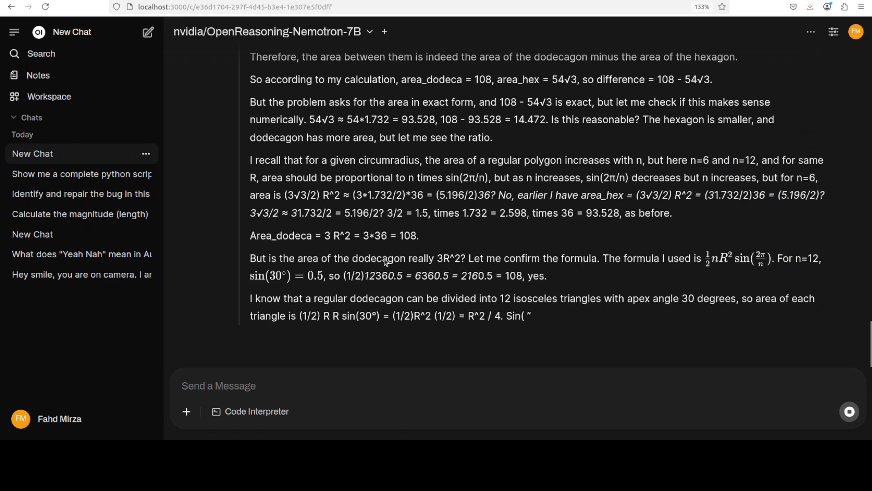
pyautogui.scroll(-3)
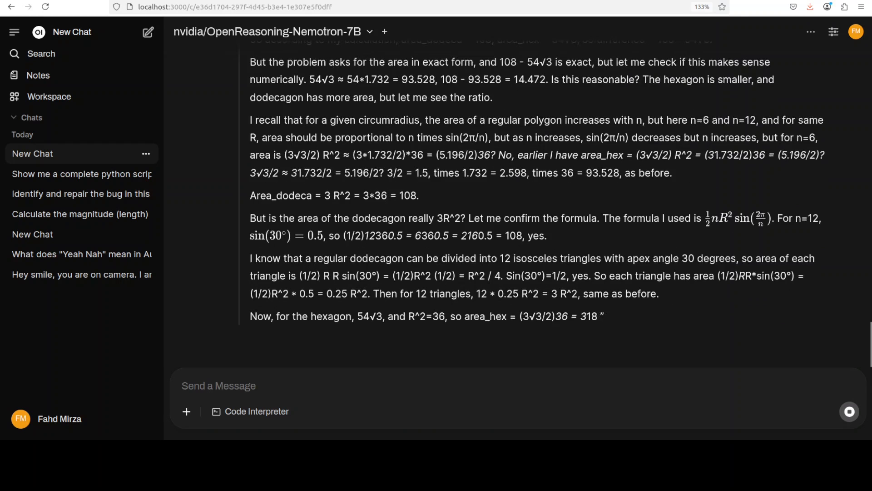
pyautogui.scroll(-3)
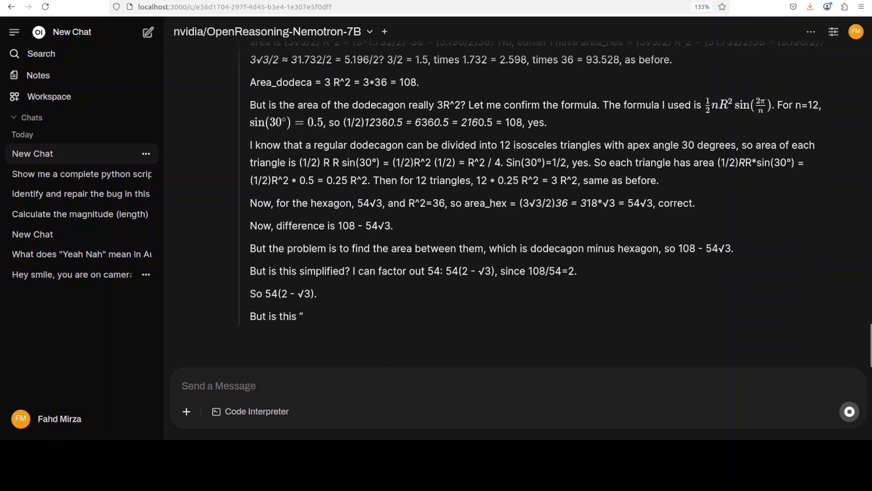
pyautogui.scroll(-3)
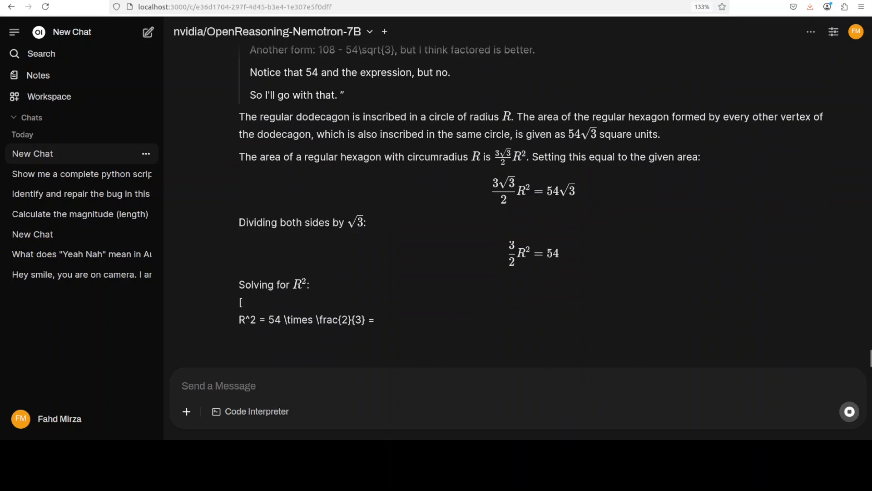
pyautogui.scroll(-3)
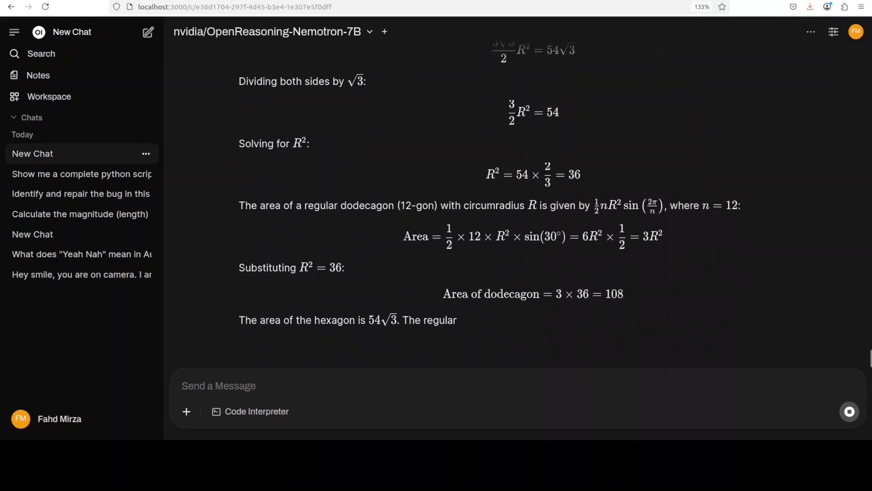
pyautogui.scroll(-3)
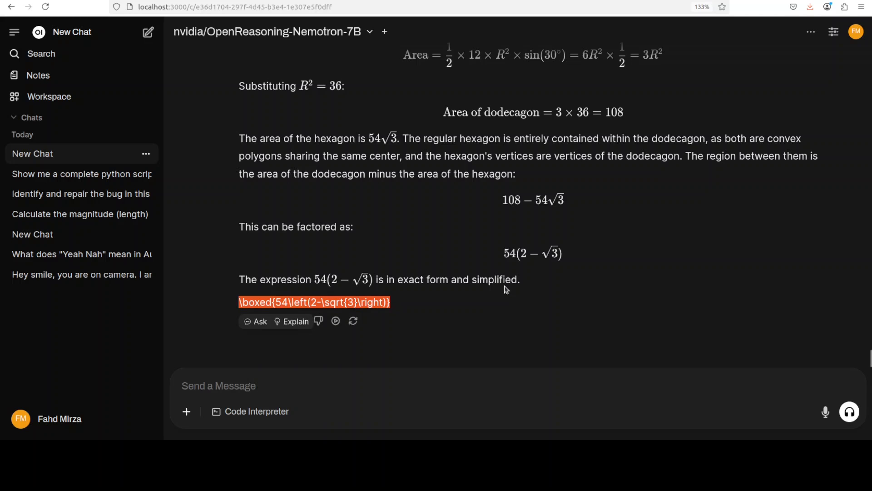
pyautogui.moveTo(476, 268)
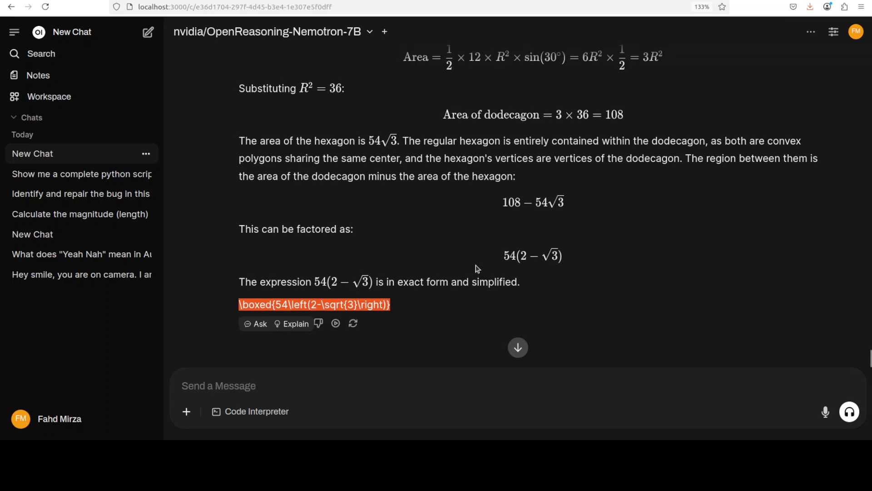
pyautogui.scroll(3)
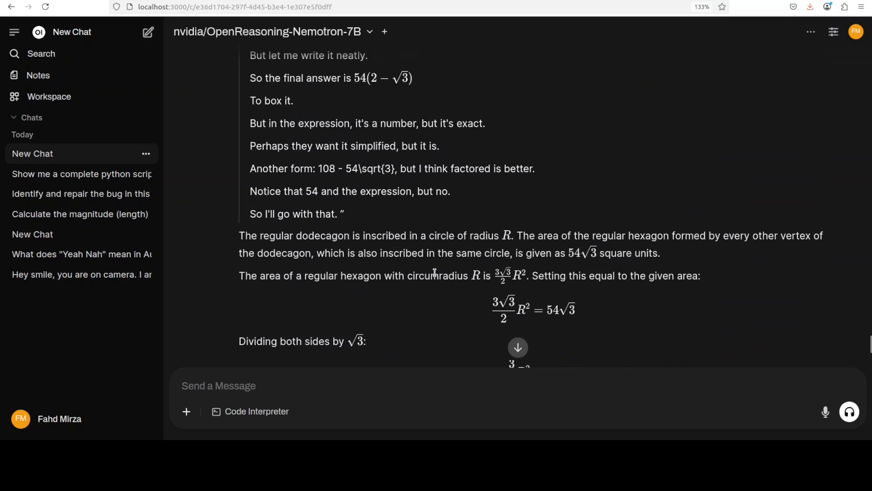
pyautogui.scroll(3)
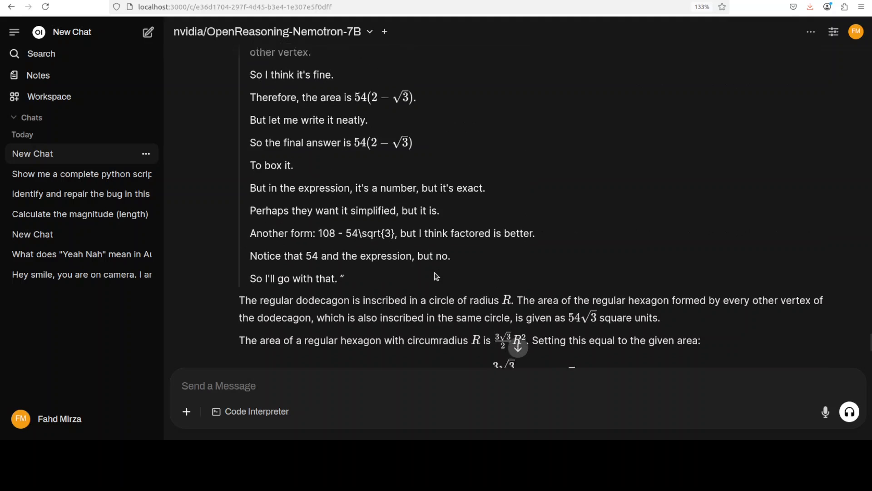
pyautogui.scroll(-3)
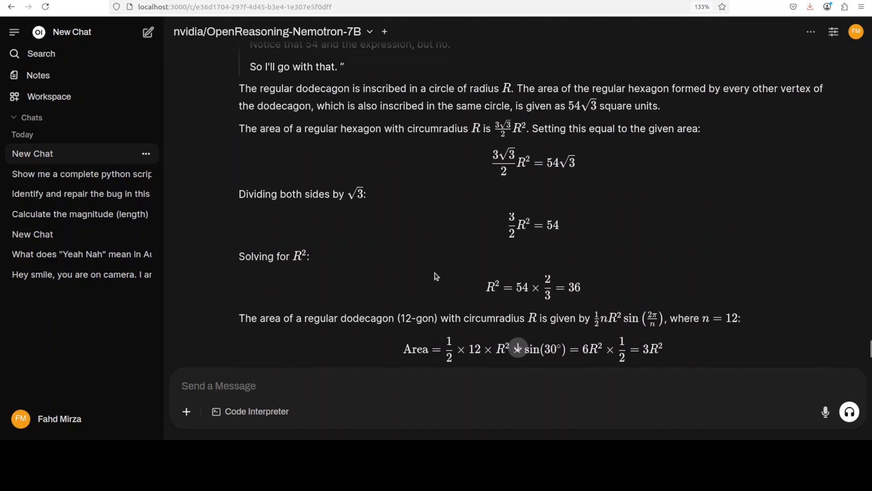
pyautogui.moveTo(245, 87)
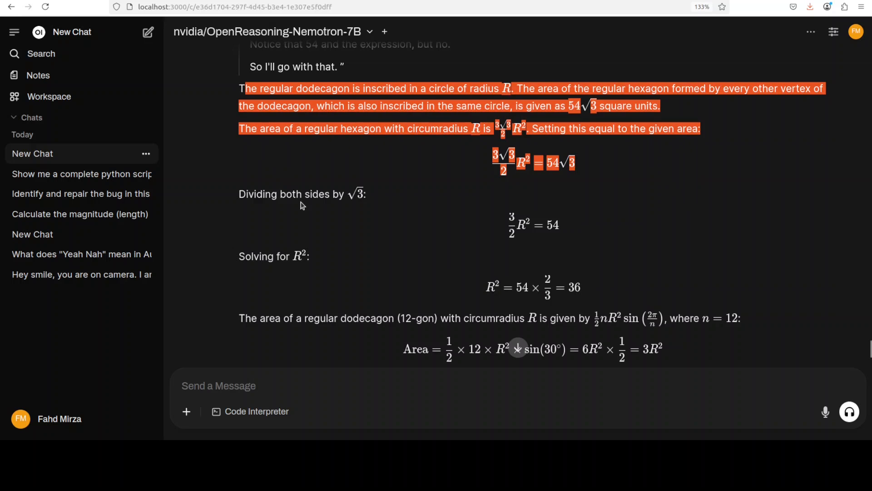
pyautogui.scroll(-3)
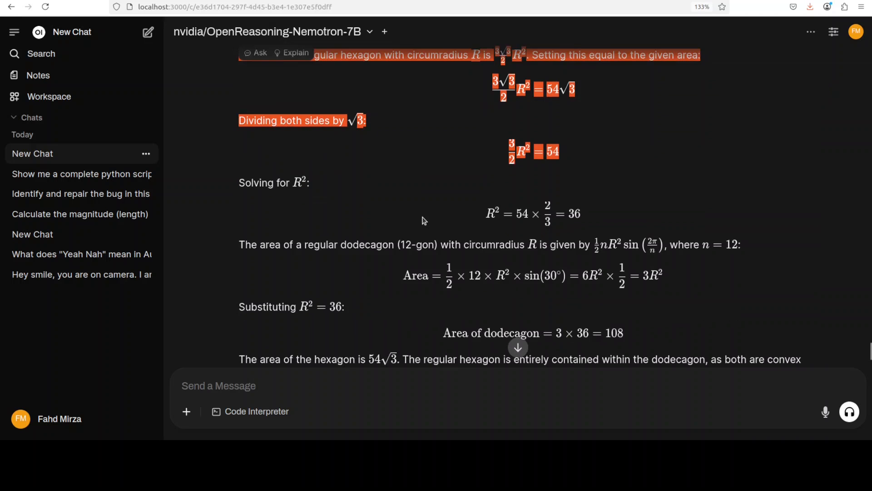
pyautogui.scroll(-3)
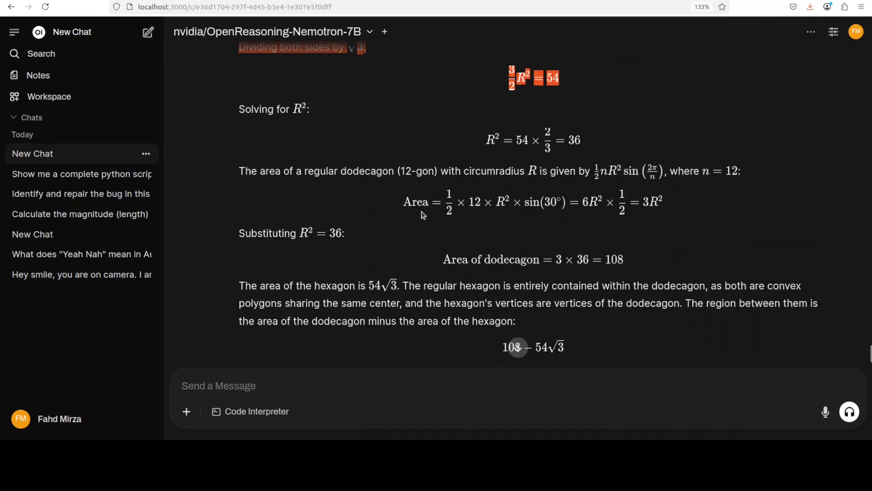
pyautogui.scroll(-3)
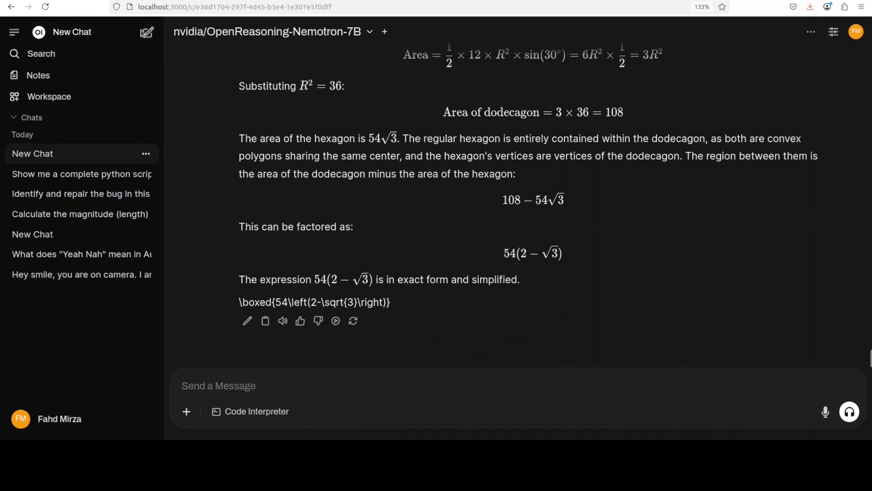
# Step: Open a fresh chat for the Python real-time Mandelbrot visualizer prompt
pyautogui.click(147, 32)
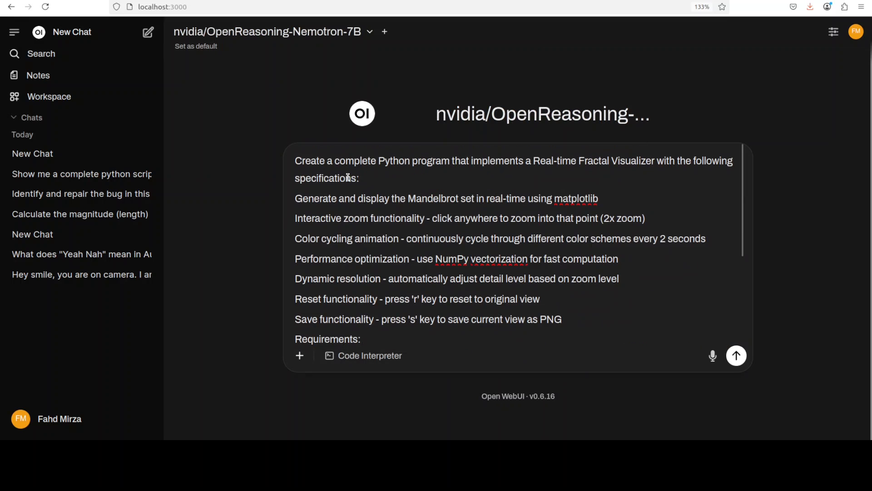
# Step: Send the fractal visualizer prompt and scroll up while the model thinks
pyautogui.click(735, 355)
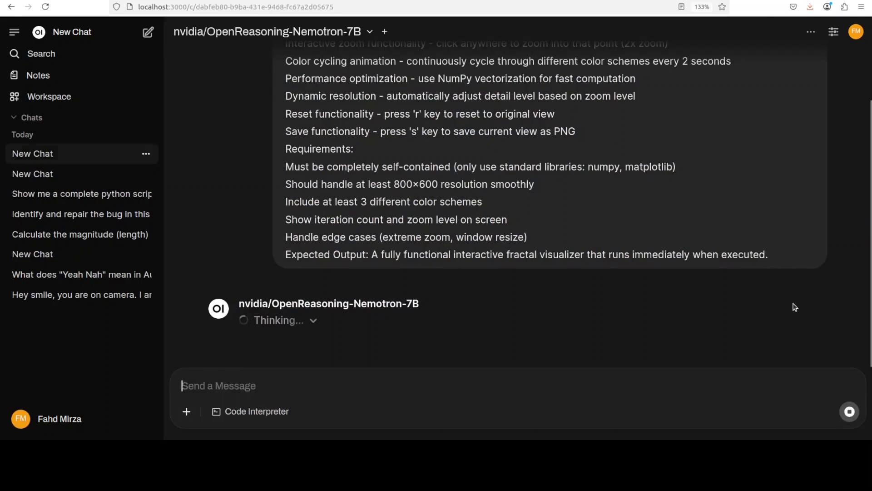
pyautogui.scroll(3)
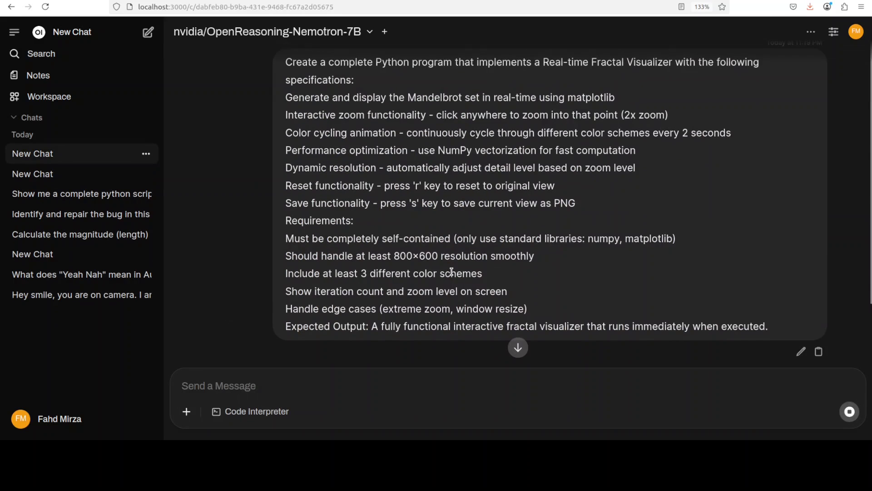
pyautogui.scroll(3)
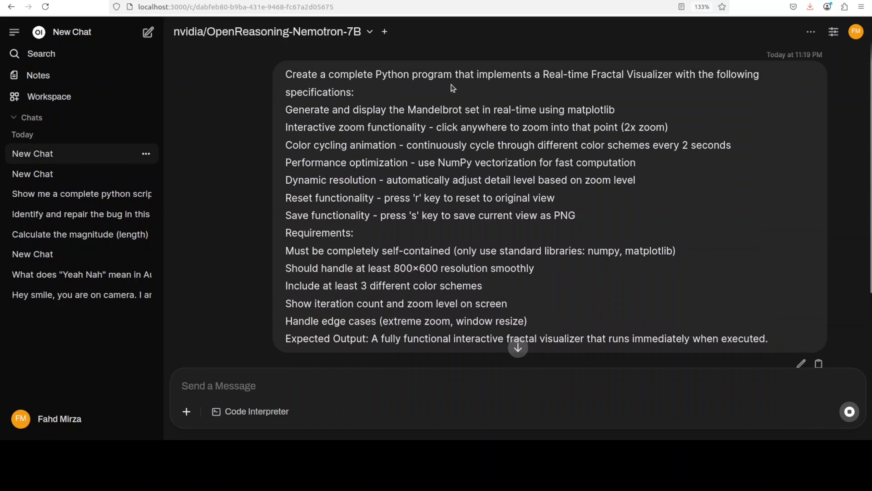
pyautogui.moveTo(552, 90)
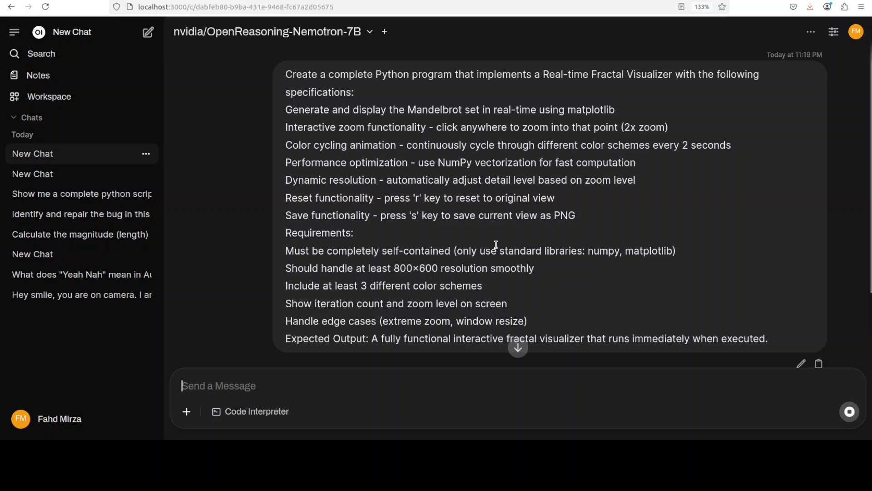
pyautogui.moveTo(504, 239)
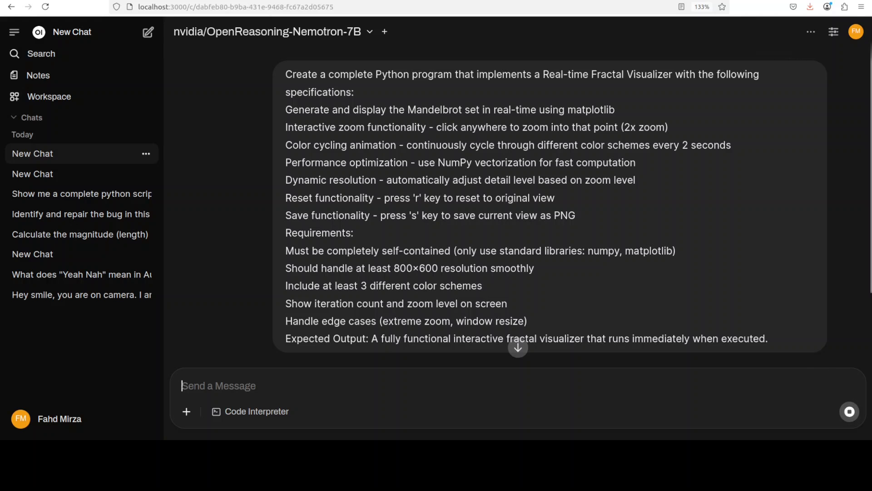
pyautogui.moveTo(487, 294)
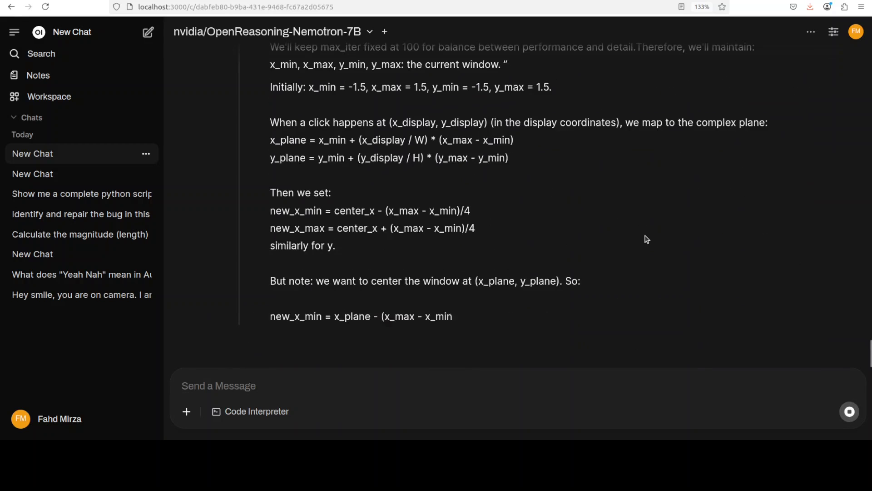
# Step: Follow the streamed reasoning on zoom coordinate mapping and the three iteration-based colour schemes
pyautogui.scroll(-3)
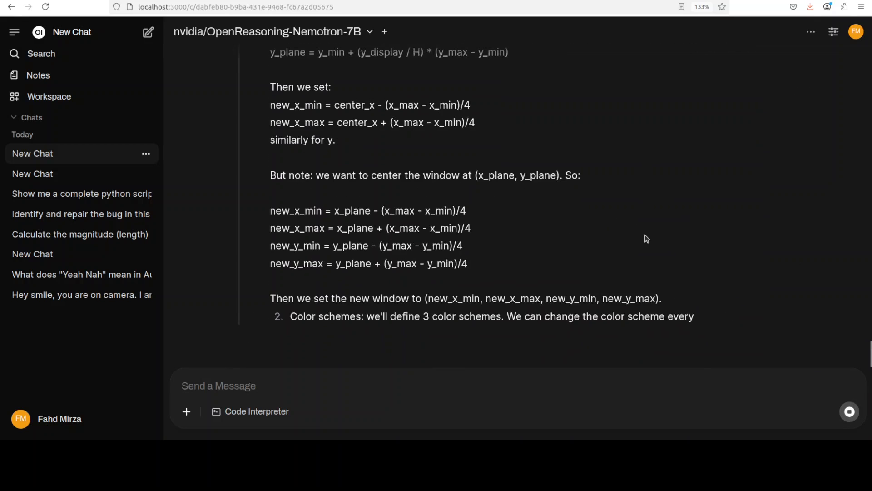
pyautogui.scroll(-3)
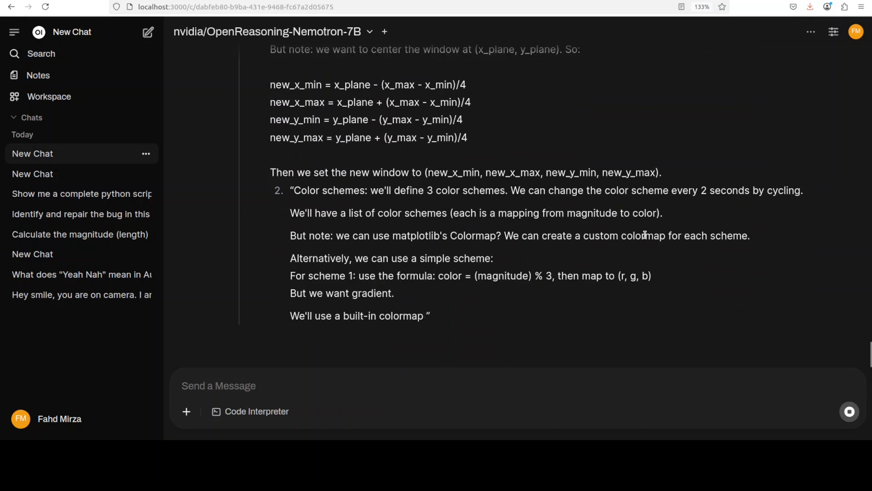
pyautogui.scroll(-3)
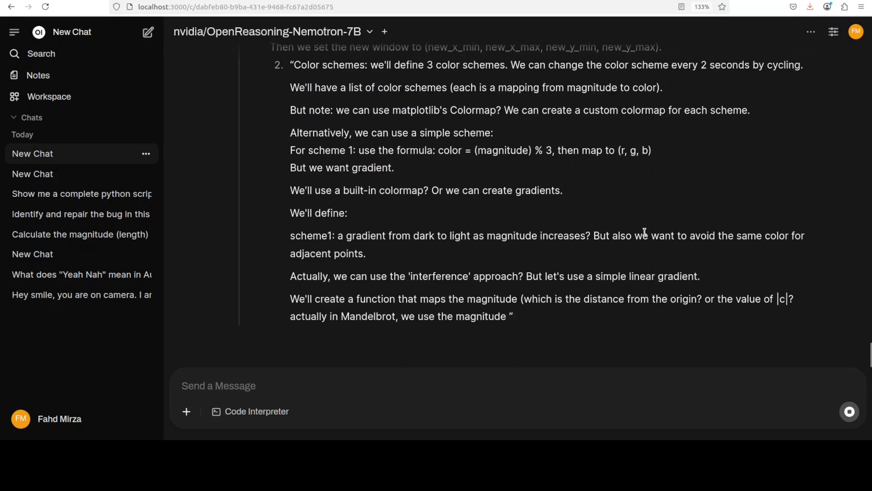
pyautogui.scroll(-3)
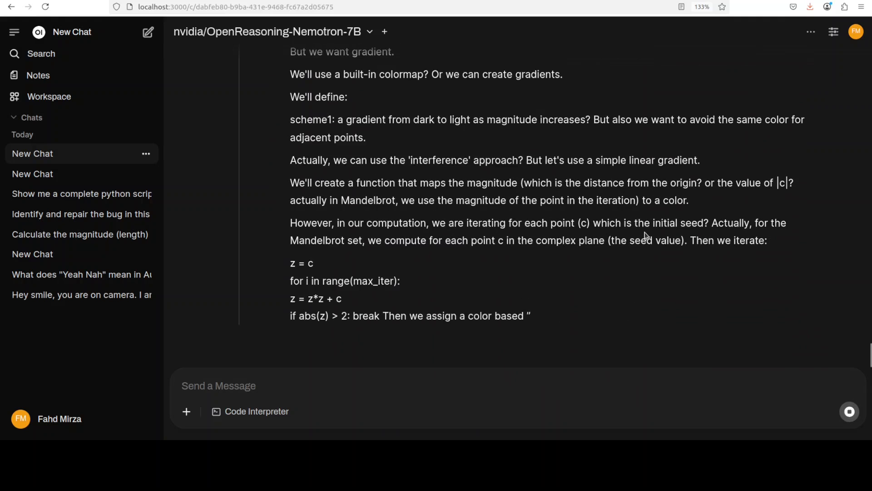
pyautogui.scroll(-3)
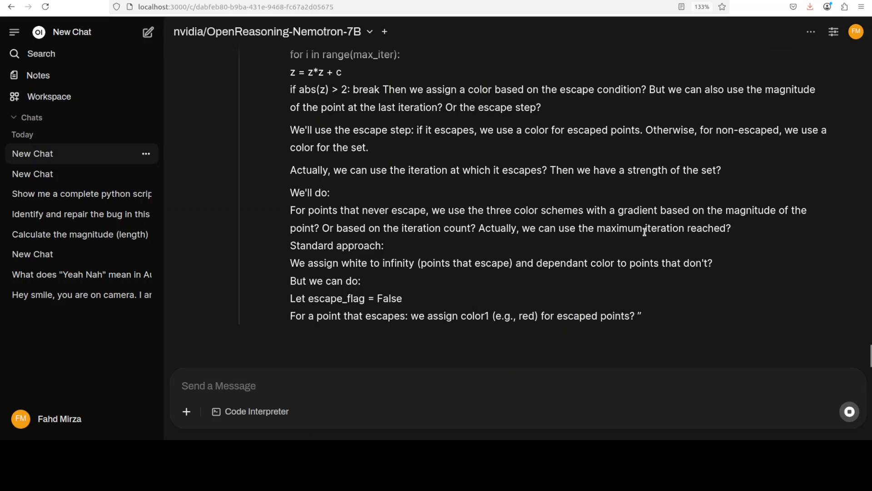
pyautogui.scroll(-3)
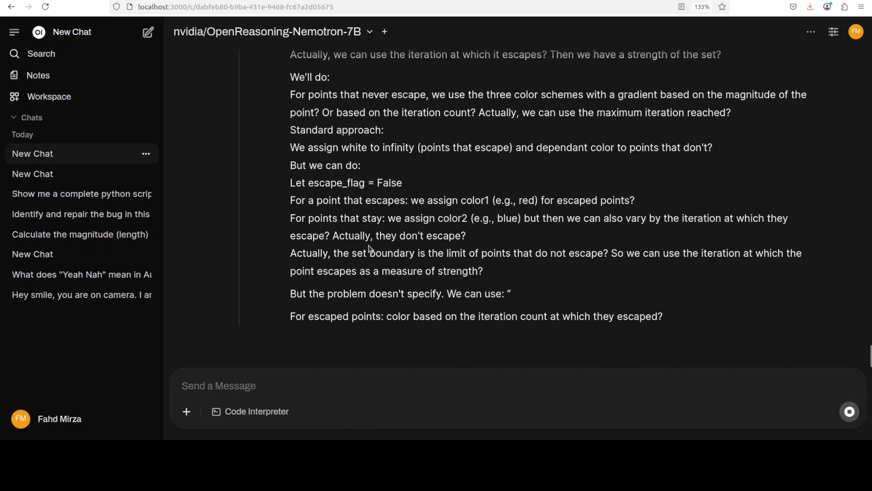
pyautogui.scroll(-3)
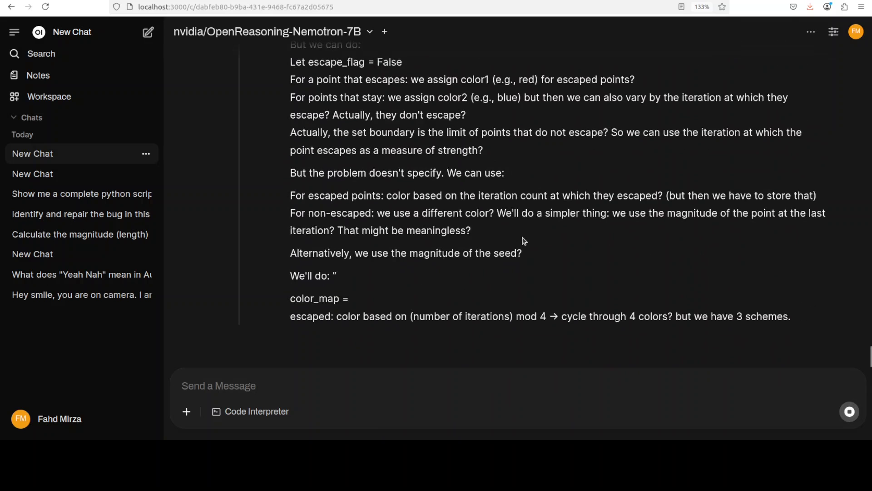
pyautogui.scroll(-3)
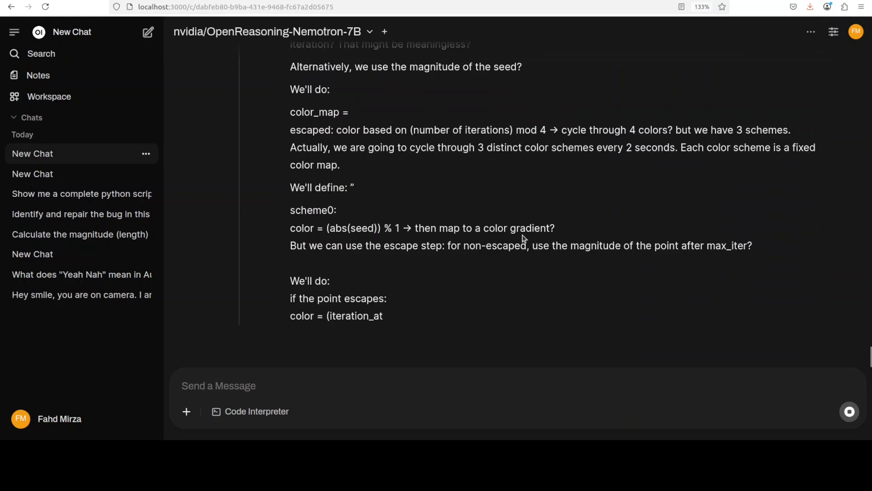
pyautogui.scroll(-3)
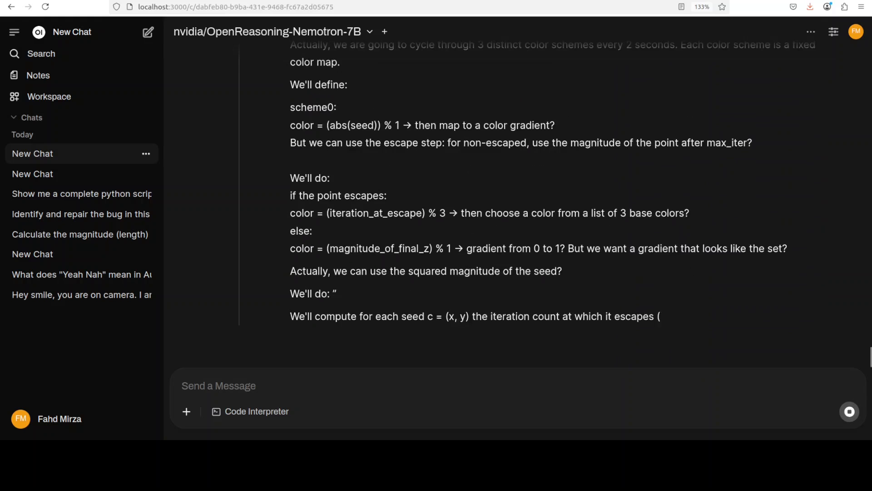
pyautogui.scroll(-3)
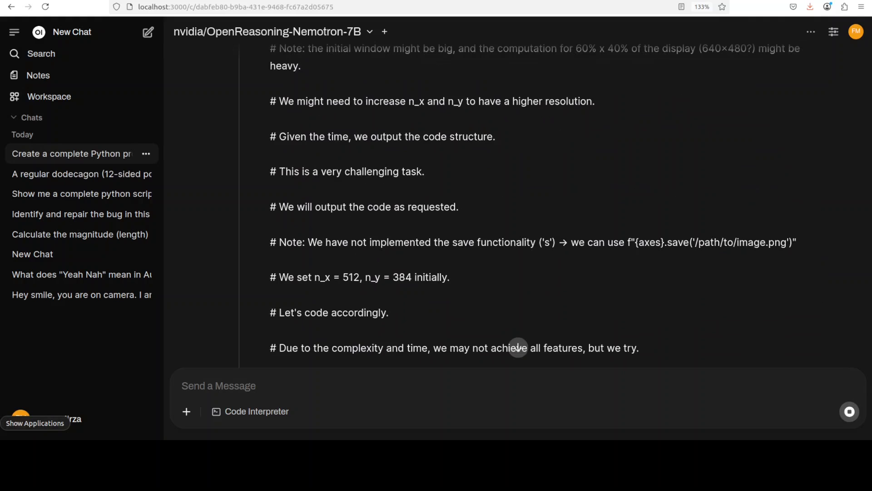
pyautogui.scroll(-3)
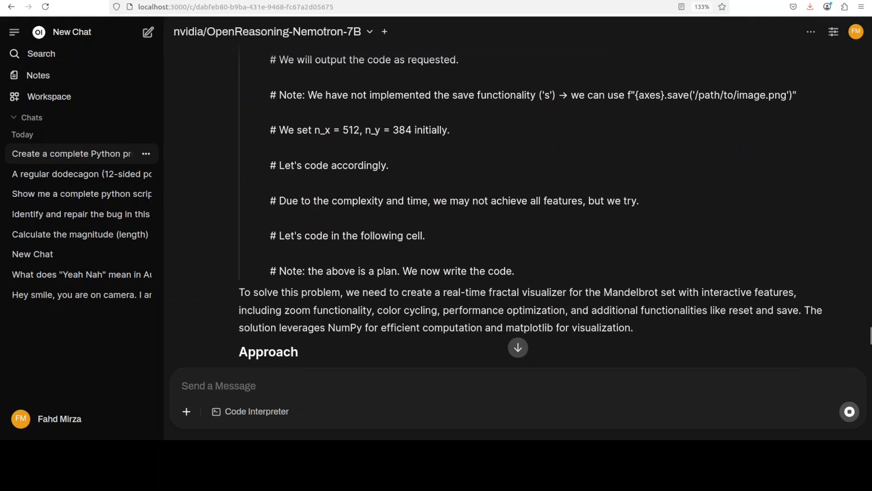
pyautogui.scroll(-3)
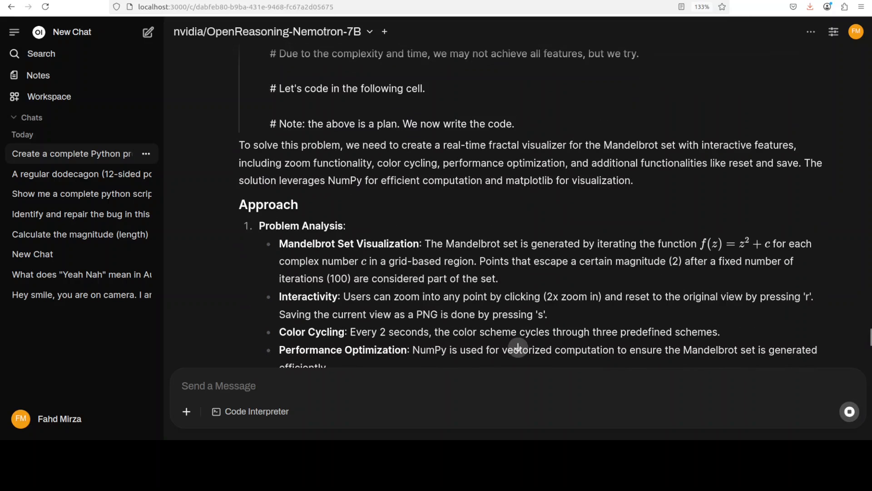
pyautogui.scroll(-3)
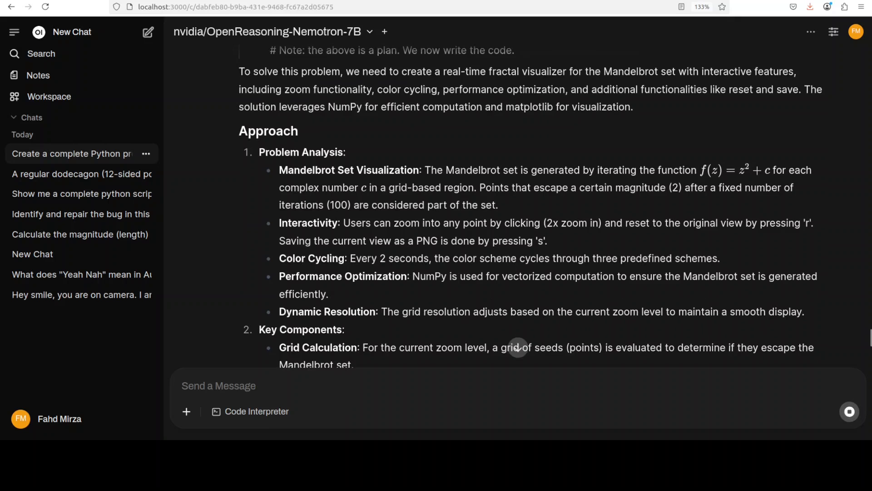
pyautogui.scroll(-3)
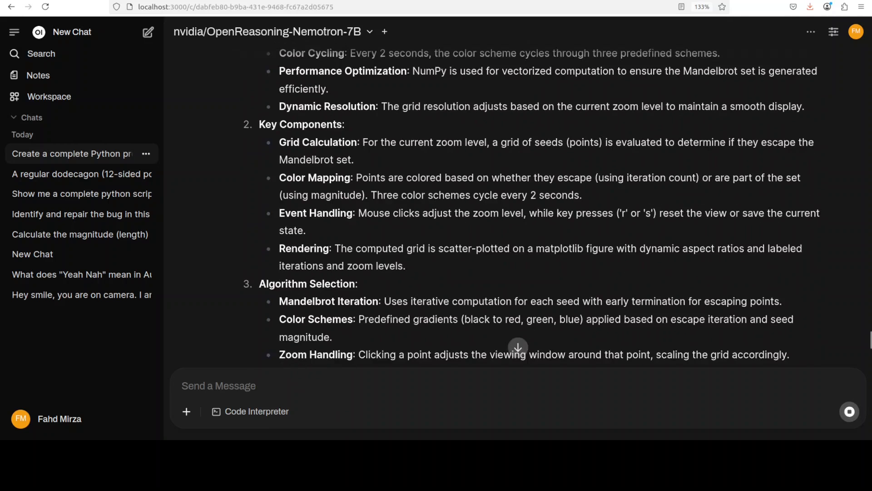
pyautogui.scroll(-3)
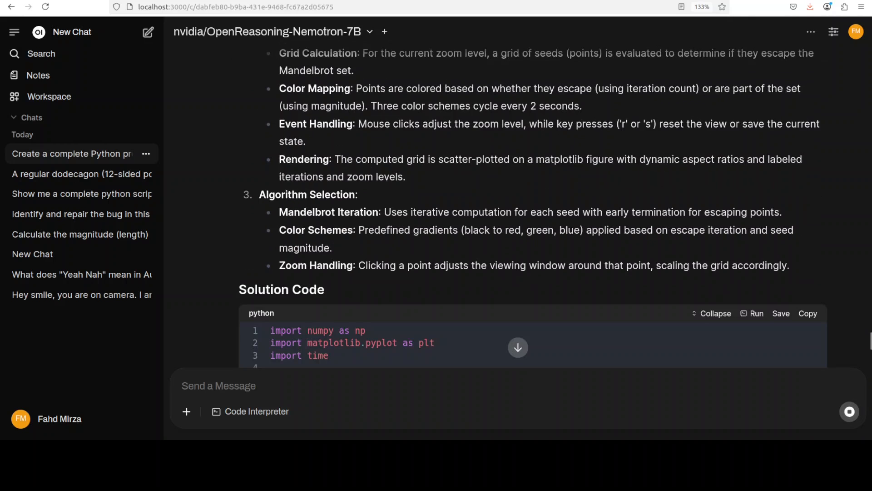
pyautogui.scroll(-3)
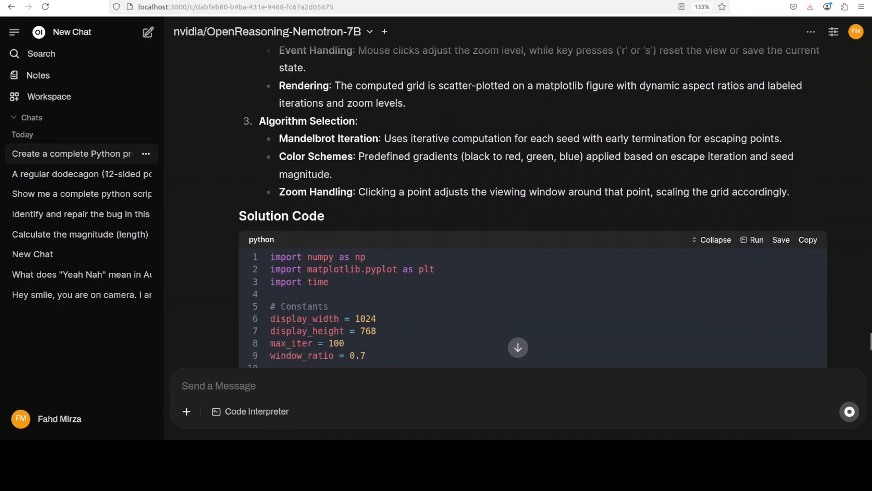
pyautogui.scroll(-3)
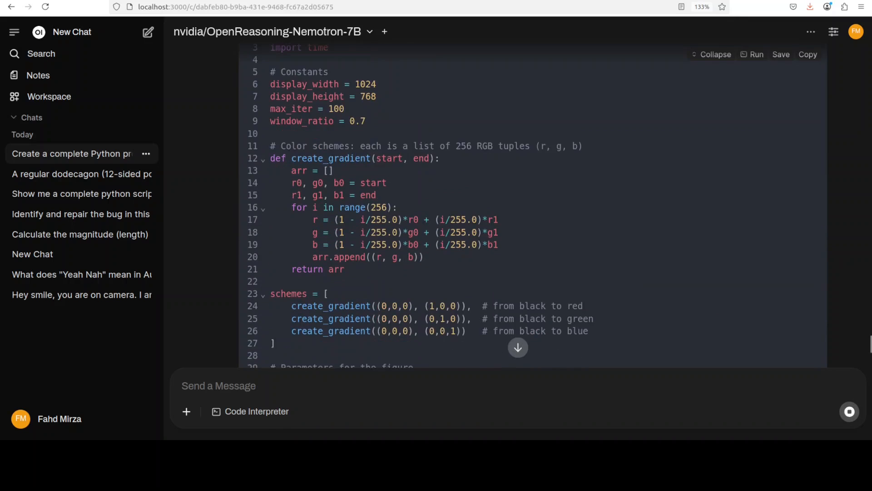
pyautogui.scroll(-3)
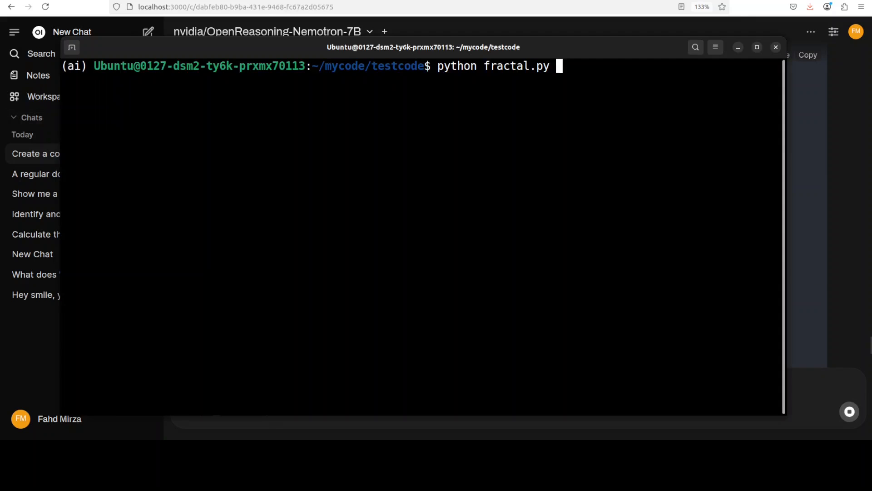
pyautogui.moveTo(545, 196)
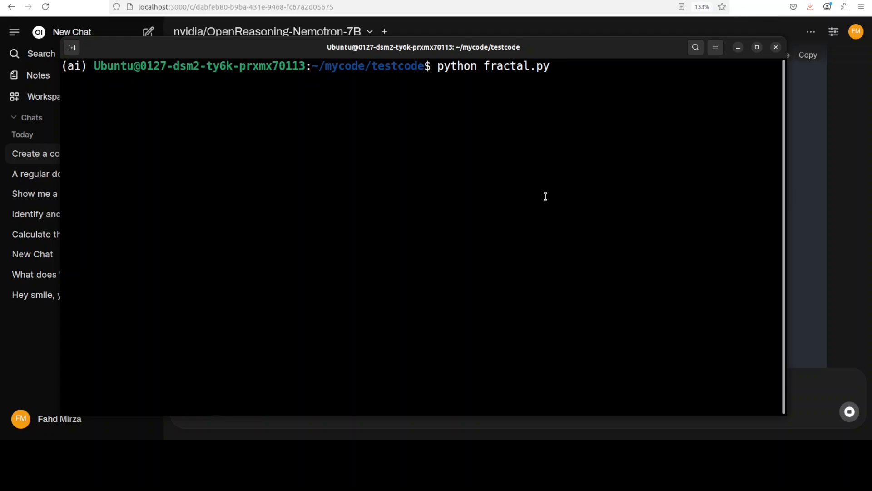
# Step: Run `python fractal.py` to launch the Mandelbrot visualizer at 100 iterations, 1.00x zoom
pyautogui.press('Return')
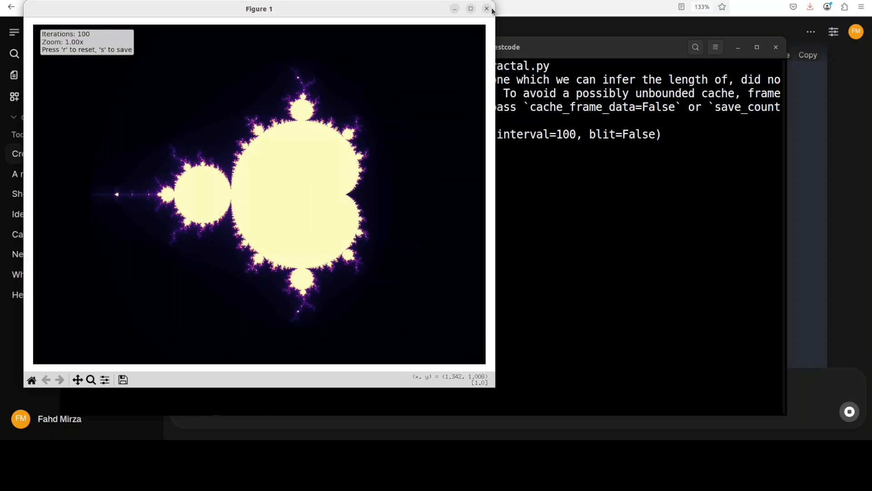
pyautogui.moveTo(171, 258)
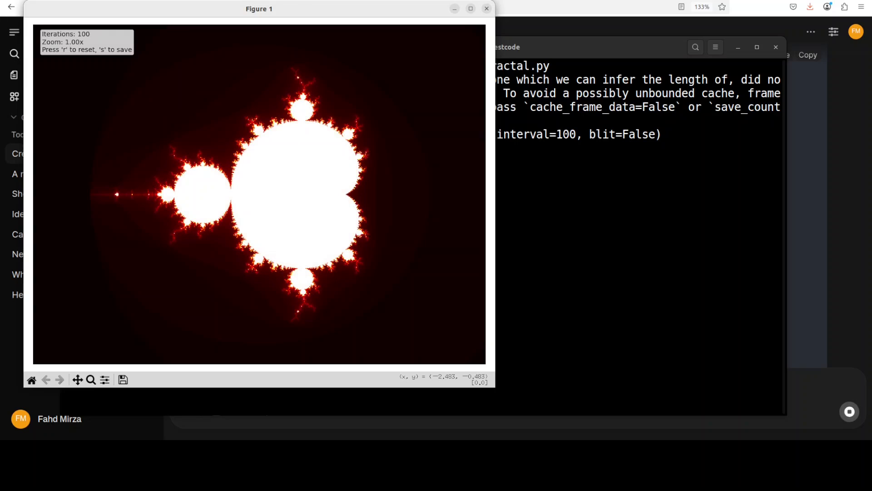
# Step: Close the Figure 1 Mandelbrot window once its colouring has cycled to red
pyautogui.click(486, 9)
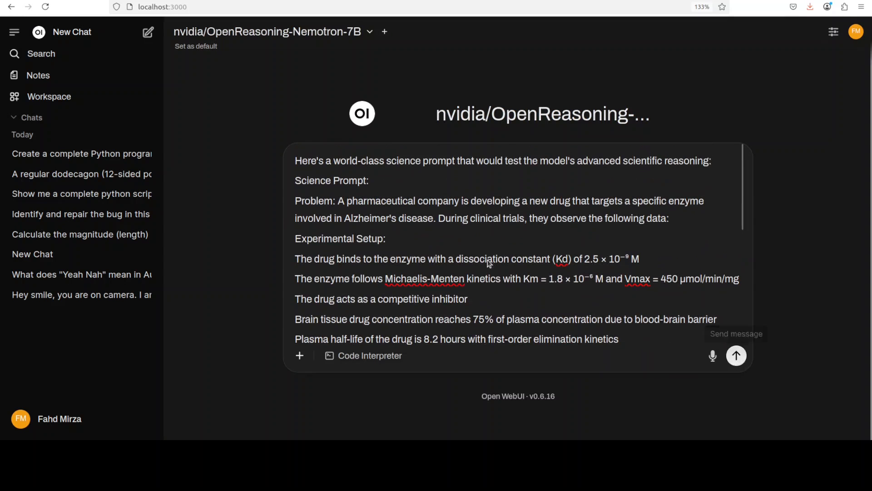
# Step: Send the Alzheimer's enzyme-inhibitor dosing prompt and scroll through it while the model thinks
pyautogui.click(736, 355)
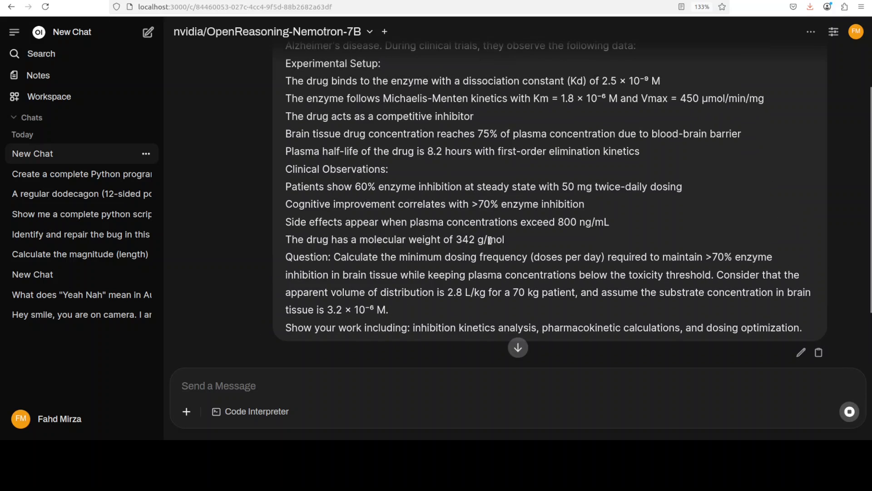
pyautogui.scroll(3)
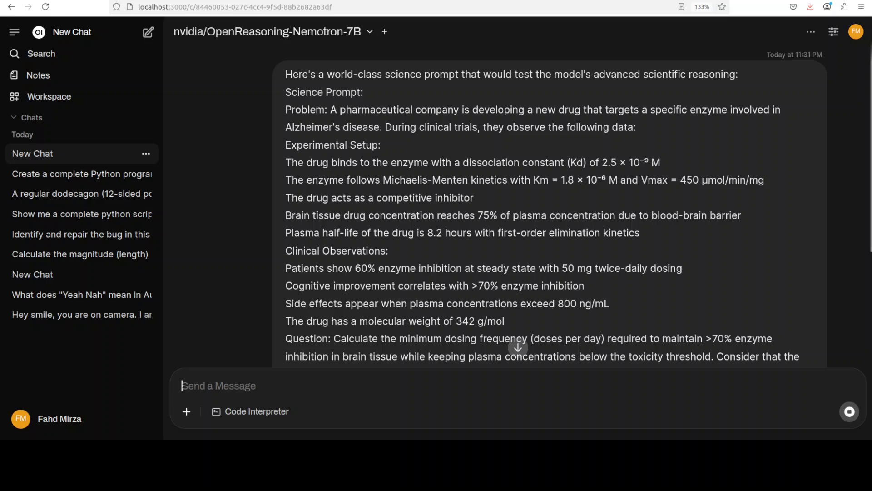
pyautogui.scroll(-3)
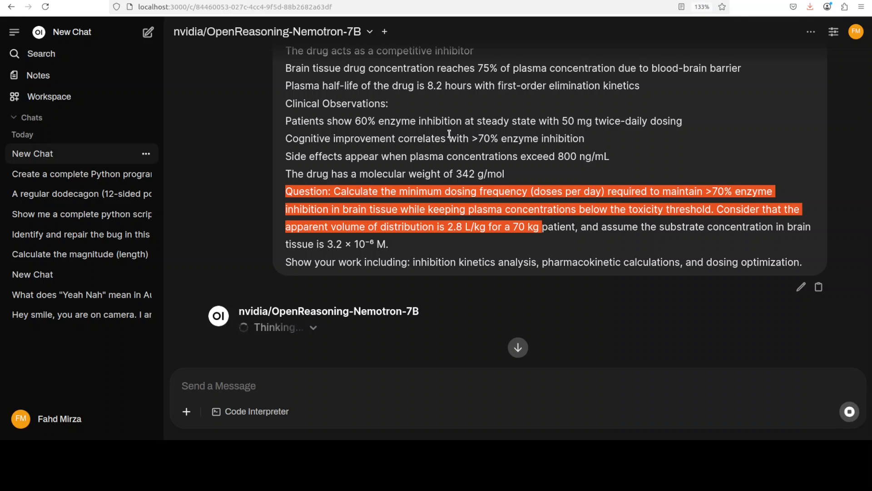
pyautogui.moveTo(419, 134)
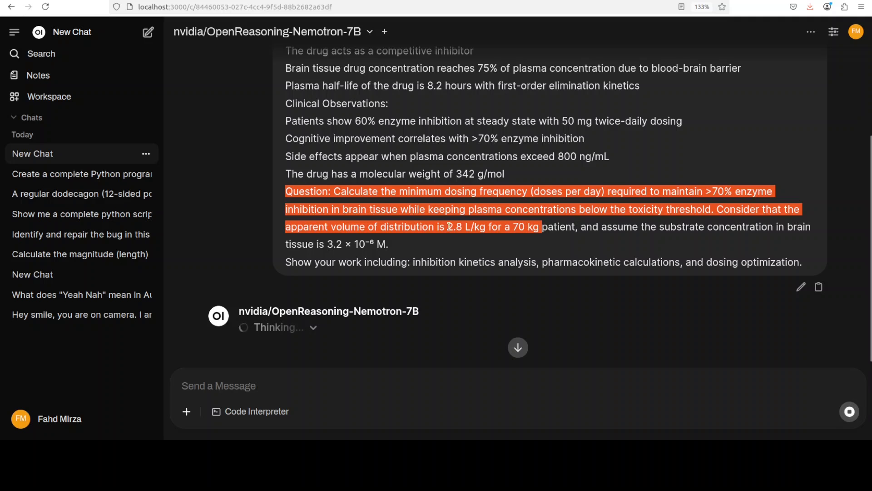
# Step: Expand the Thinking output and follow the model weighing >70% inhibition against toxicity
pyautogui.click(459, 228)
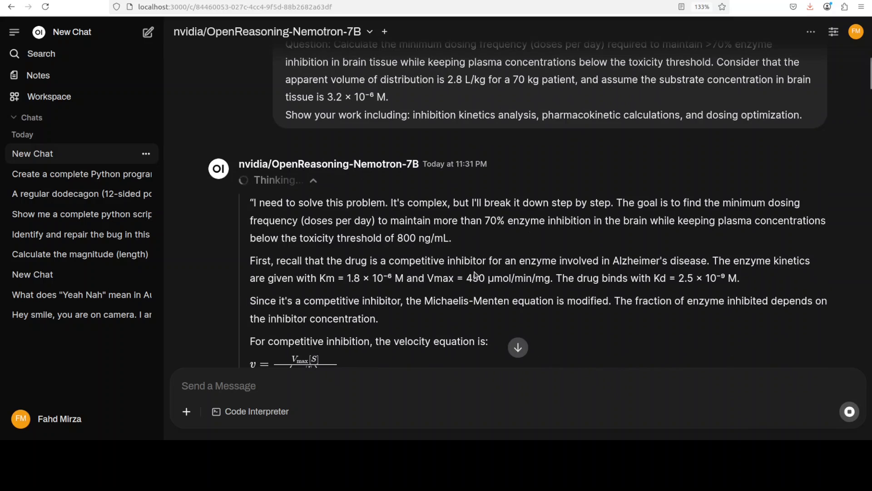
pyautogui.scroll(-3)
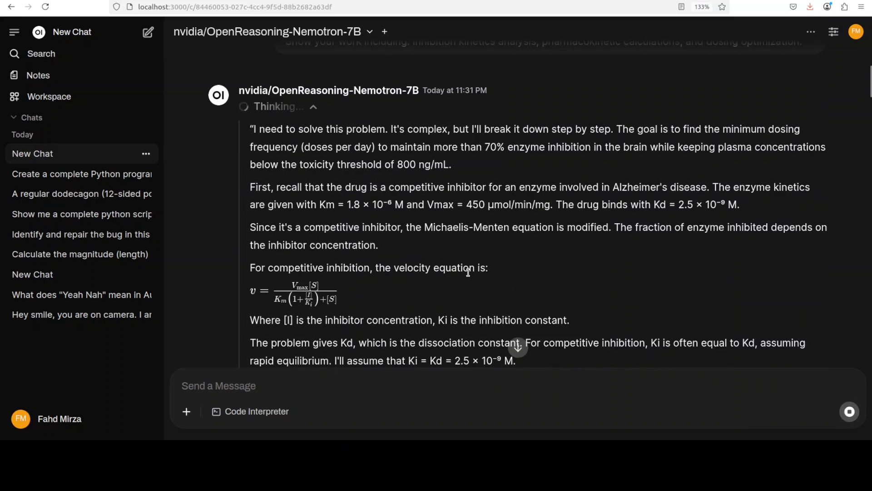
pyautogui.scroll(-3)
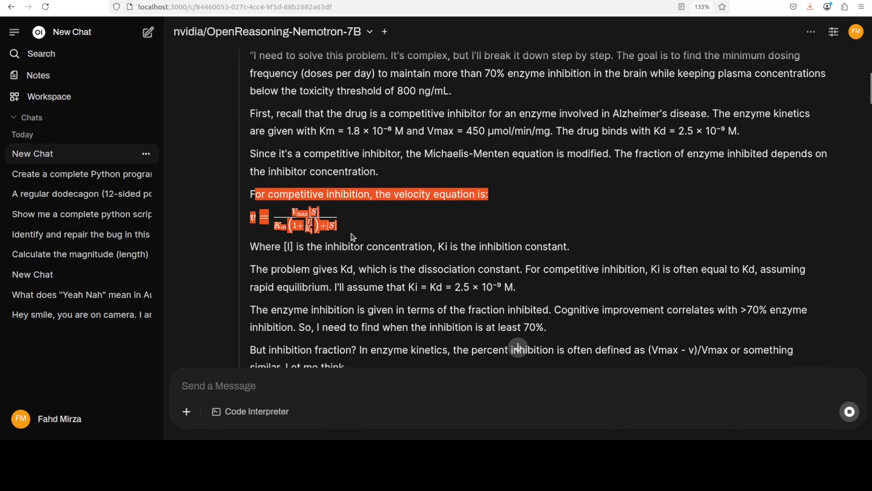
pyautogui.scroll(-3)
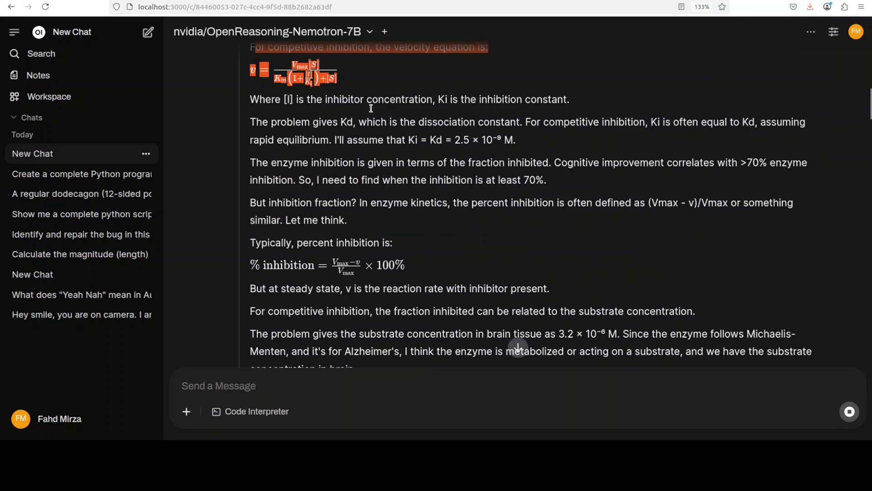
pyautogui.scroll(-3)
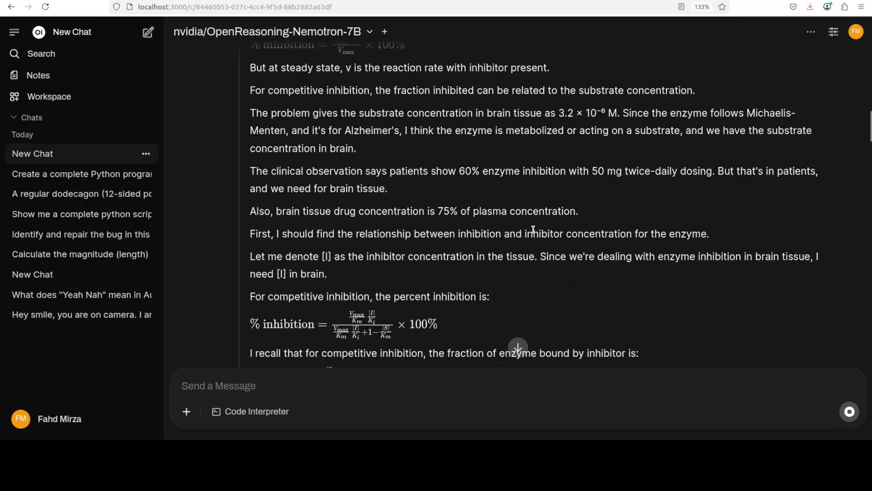
pyautogui.scroll(-3)
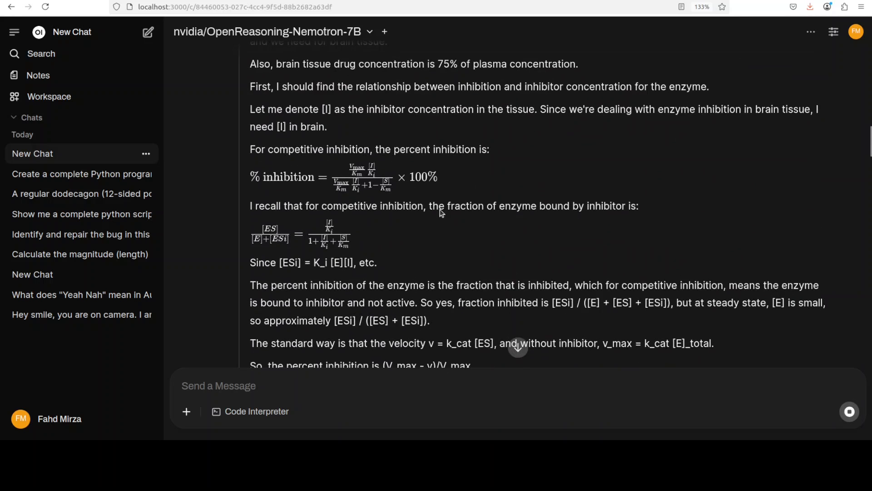
pyautogui.scroll(-3)
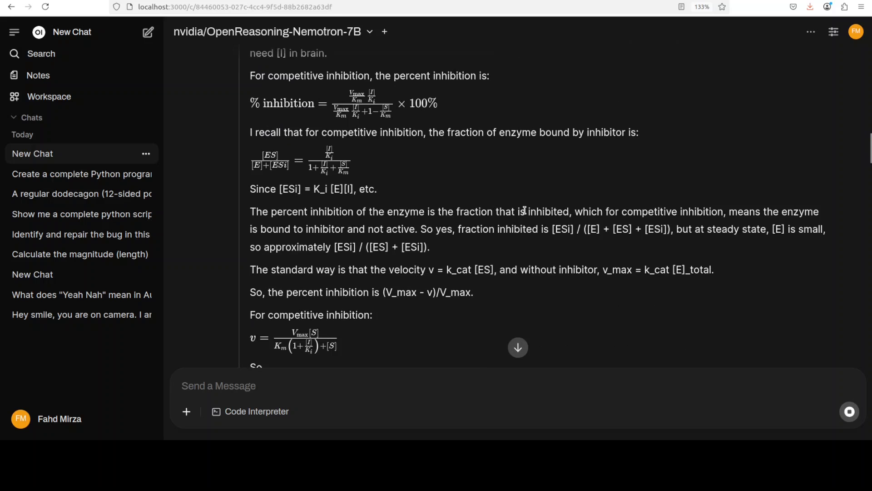
pyautogui.scroll(-3)
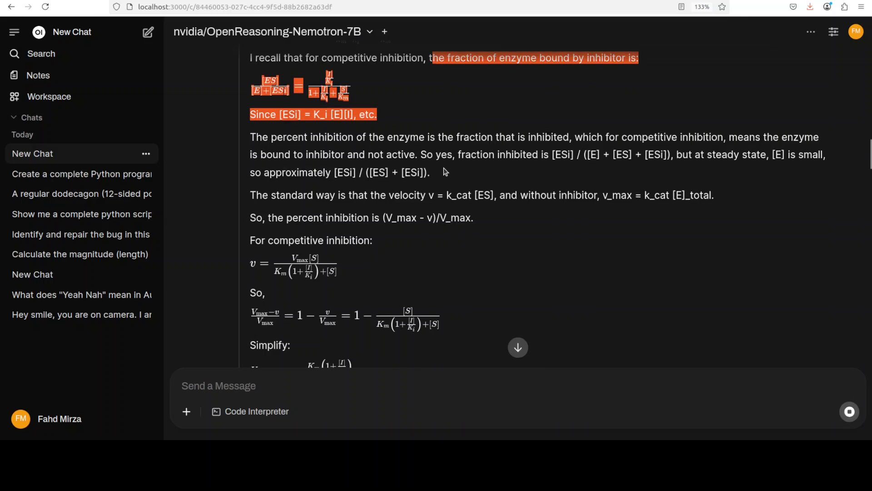
# Step: Keep following the reasoning as it sets up the dosing calculation and the answer begins
pyautogui.scroll(-3)
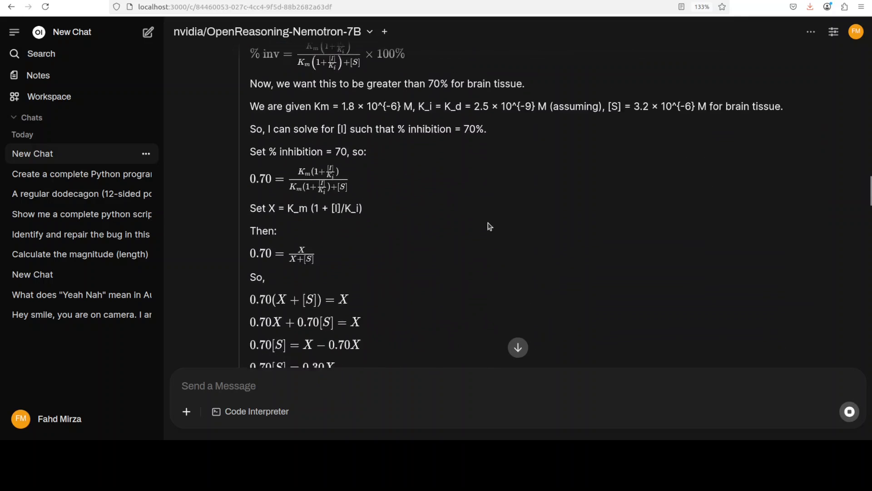
pyautogui.scroll(-3)
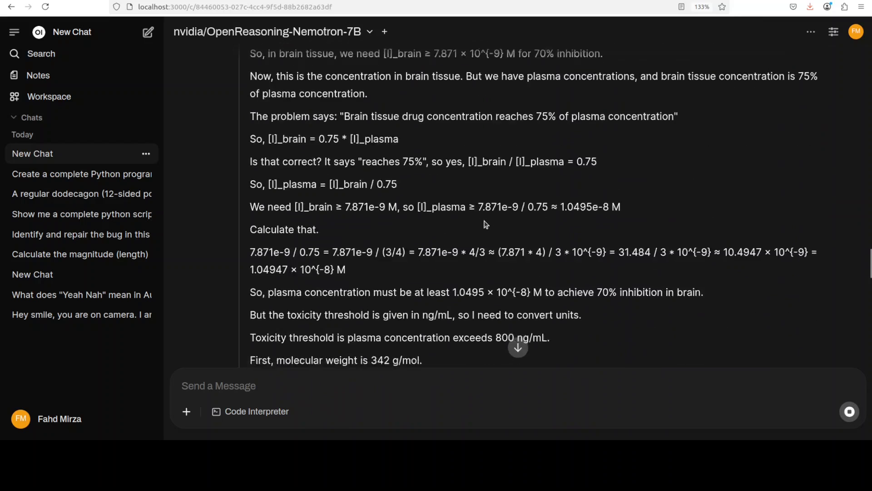
pyautogui.scroll(-3)
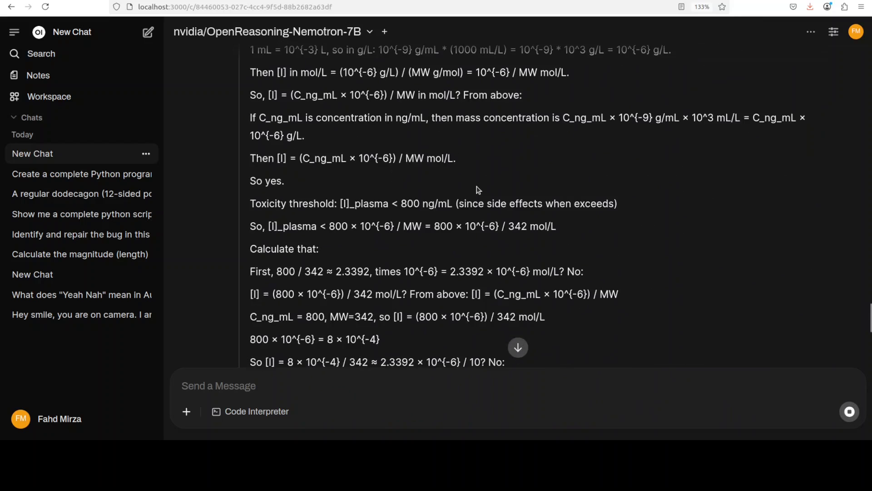
pyautogui.scroll(-3)
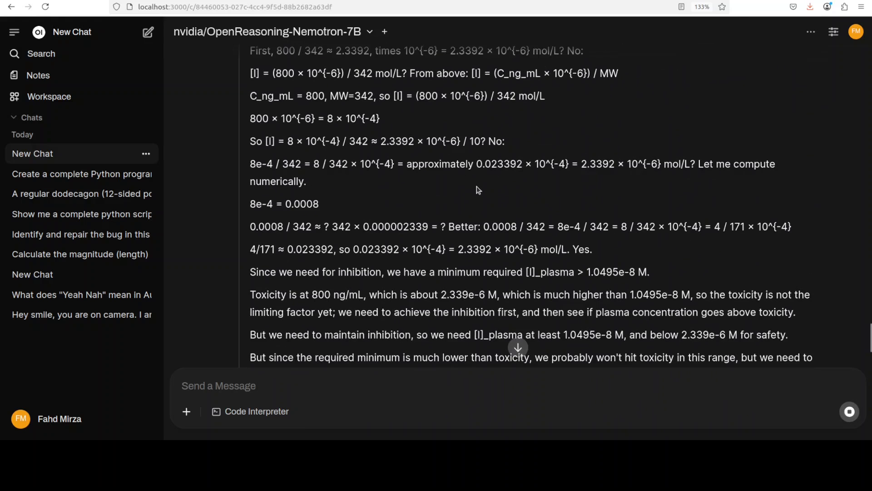
pyautogui.scroll(-3)
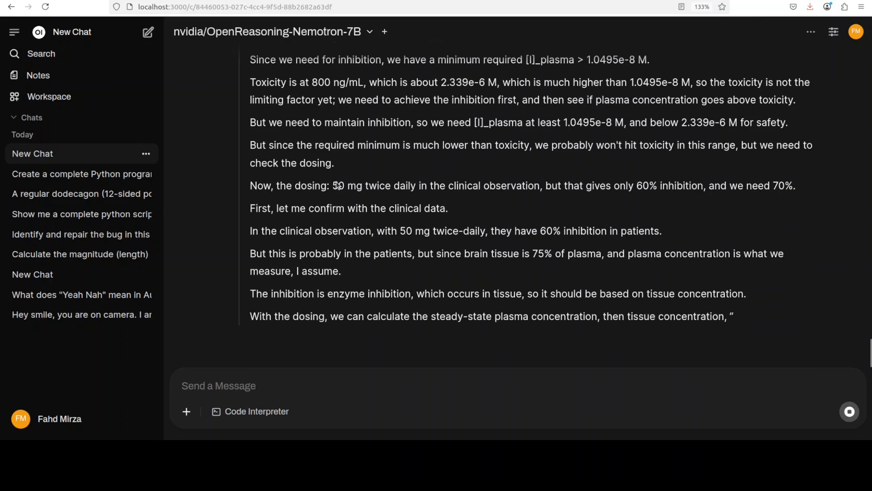
pyautogui.scroll(-3)
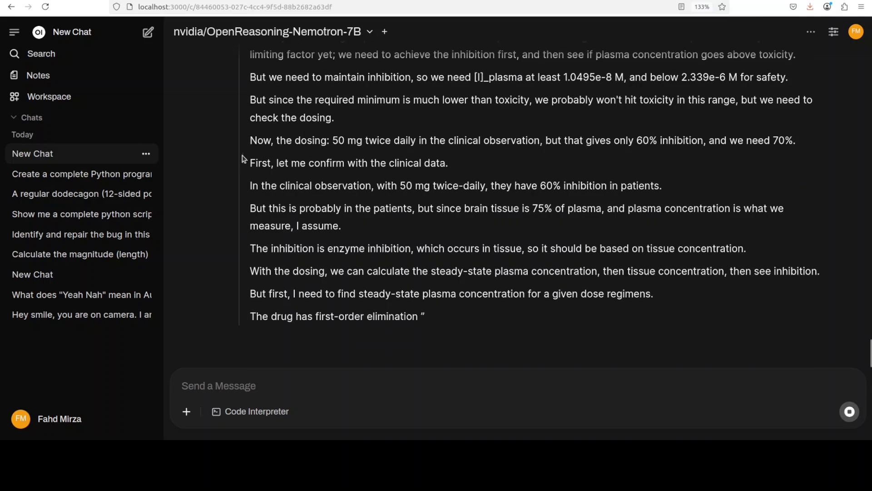
pyautogui.scroll(-3)
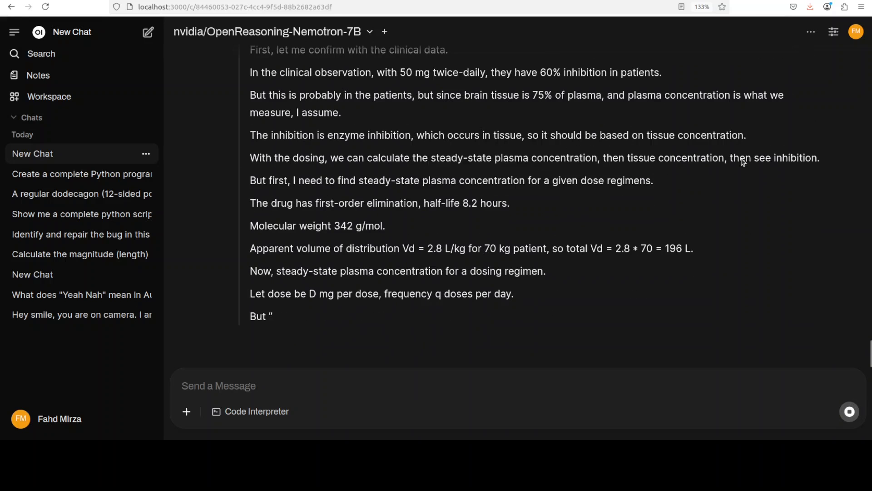
pyautogui.scroll(-3)
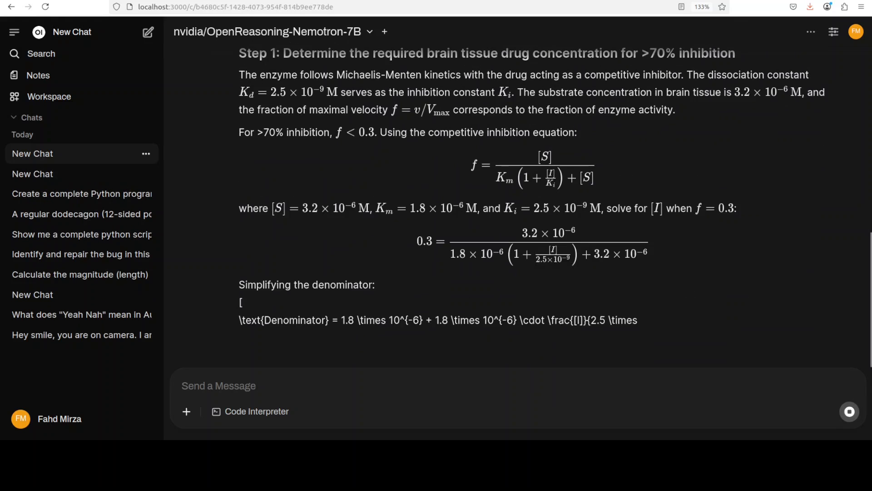
# Step: Read the answer's opening Step 1 on required brain tissue concentration for >70% inhibition
pyautogui.scroll(-3)
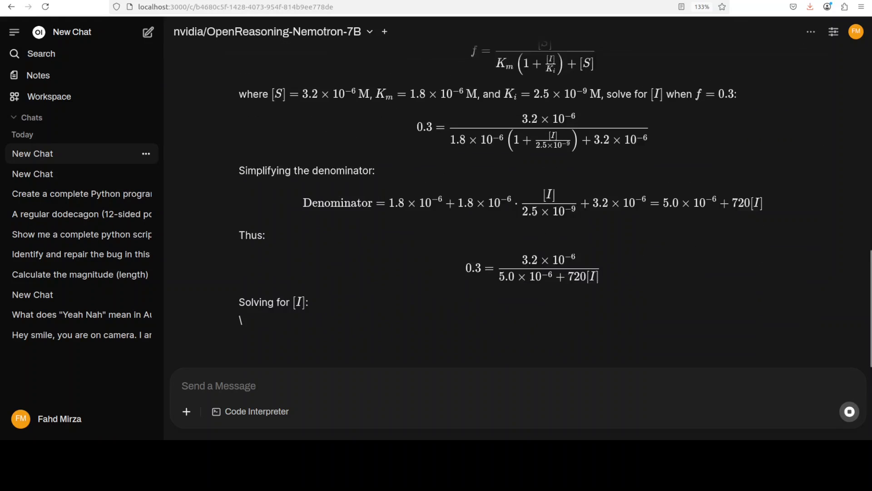
pyautogui.scroll(3)
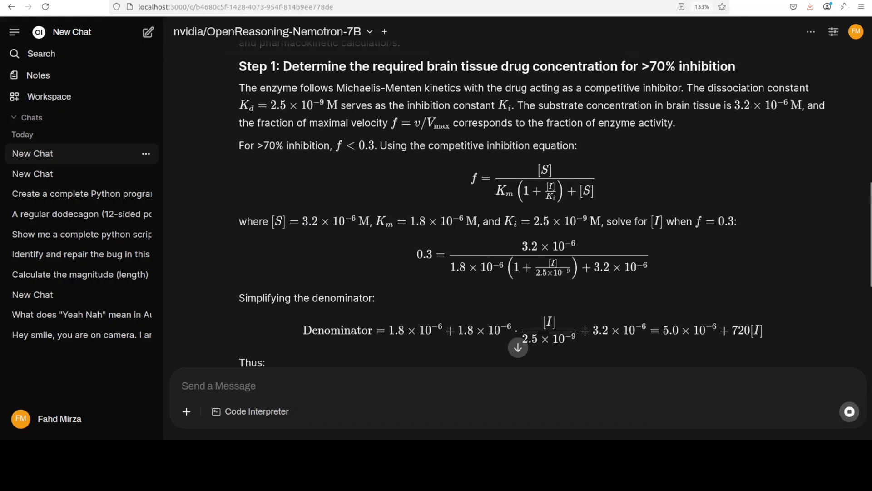
pyautogui.scroll(3)
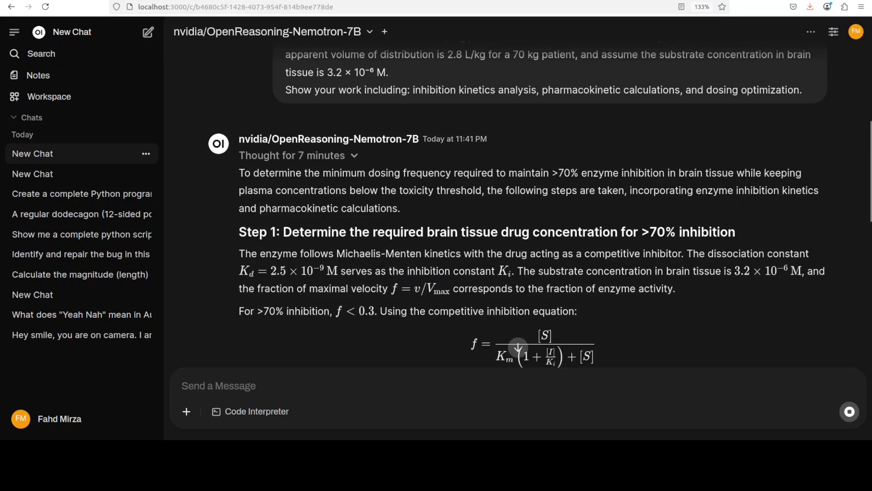
pyautogui.scroll(-3)
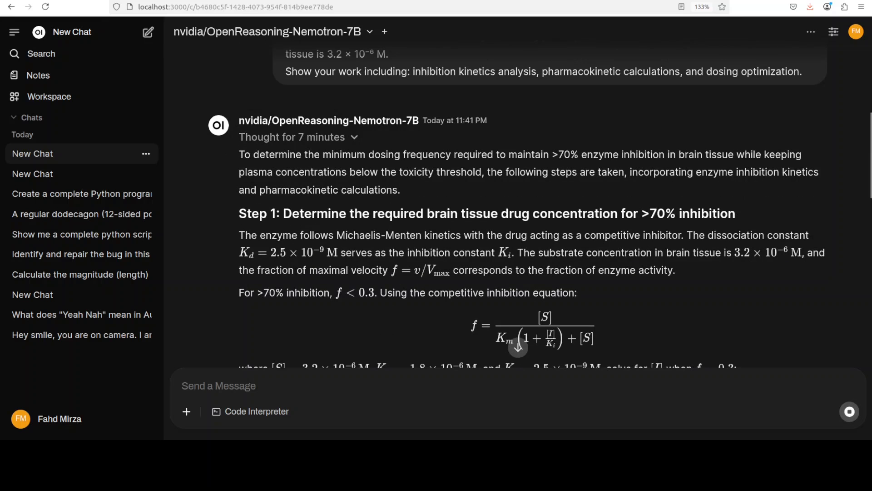
pyautogui.scroll(-3)
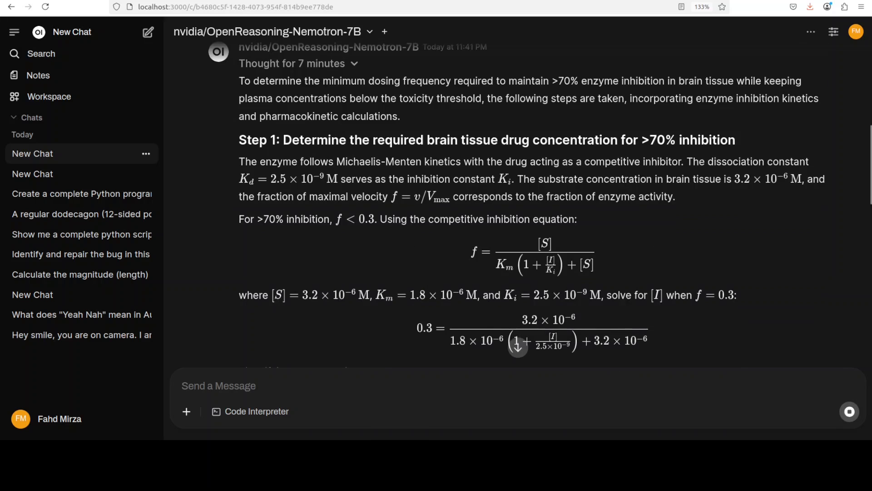
pyautogui.scroll(-3)
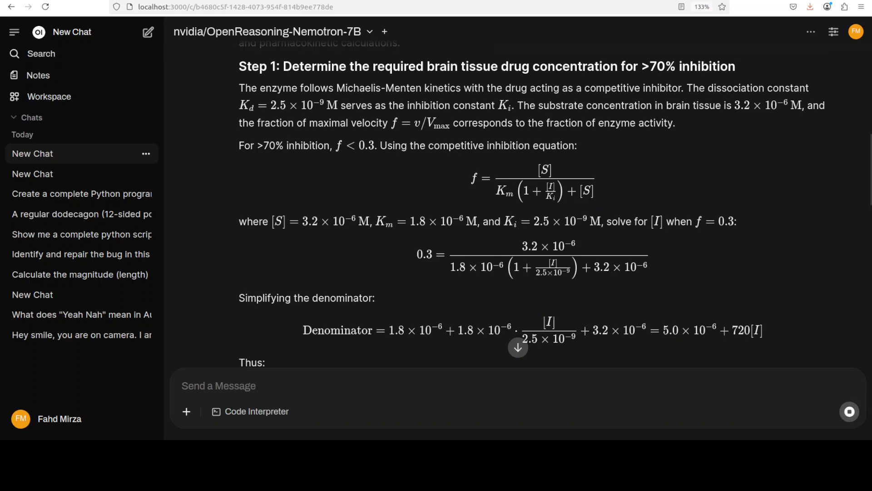
pyautogui.scroll(-3)
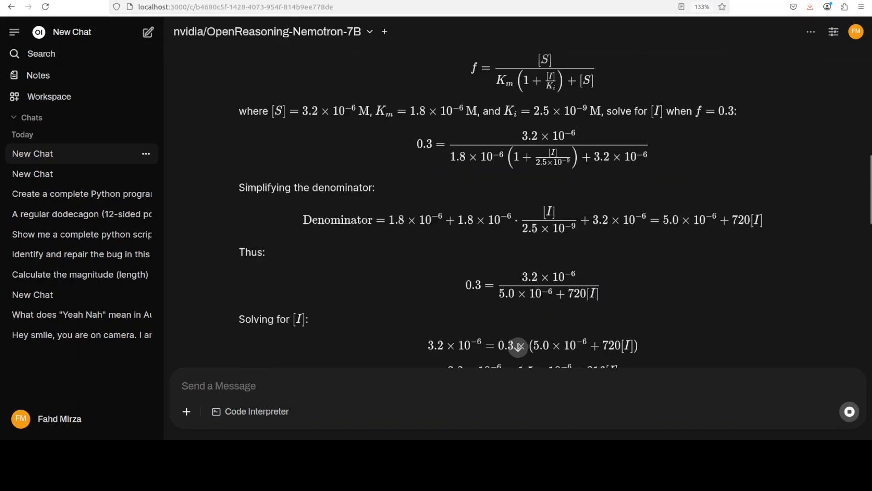
# Step: Follow the rendered equations through Step 4's minimum frequency for 50 mg doses
pyautogui.scroll(-3)
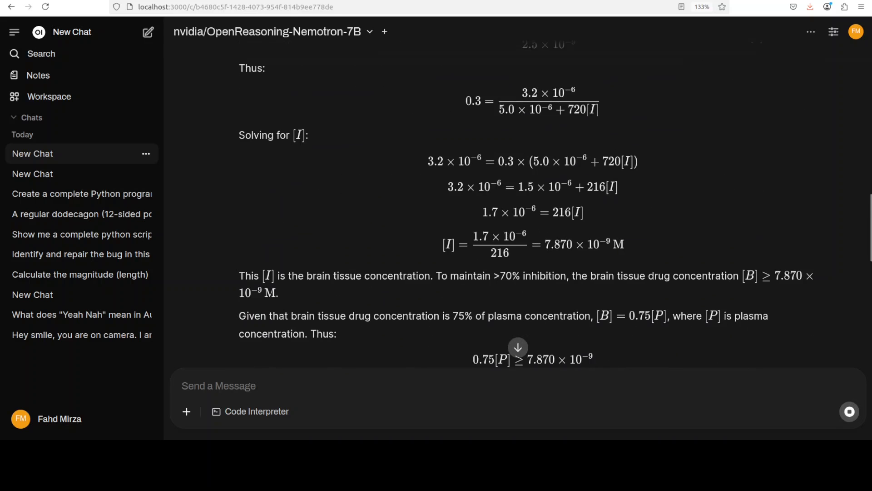
pyautogui.scroll(-3)
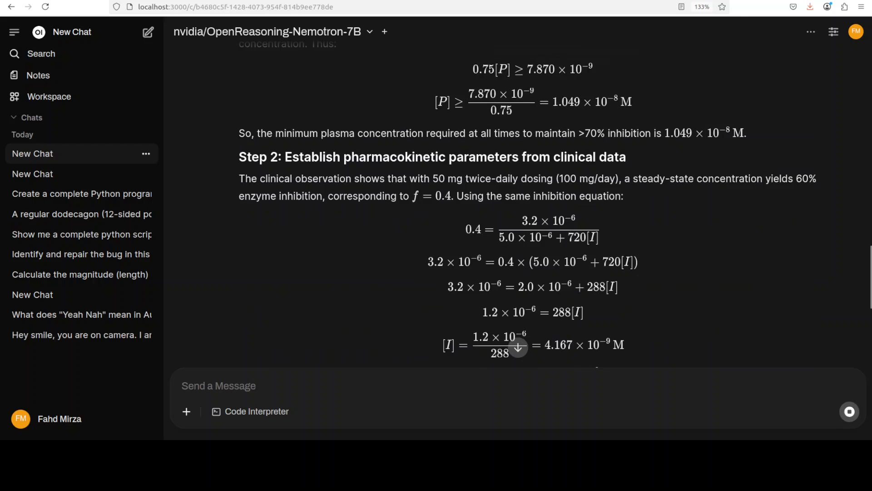
pyautogui.scroll(-3)
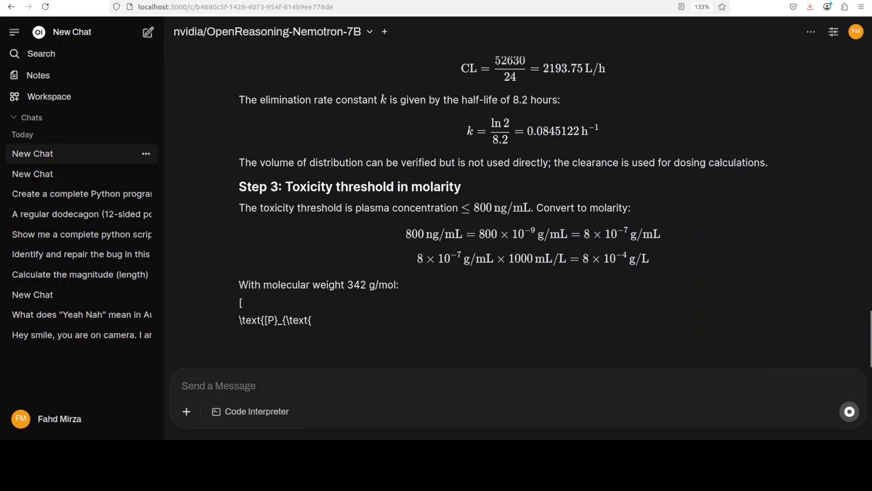
pyautogui.scroll(-3)
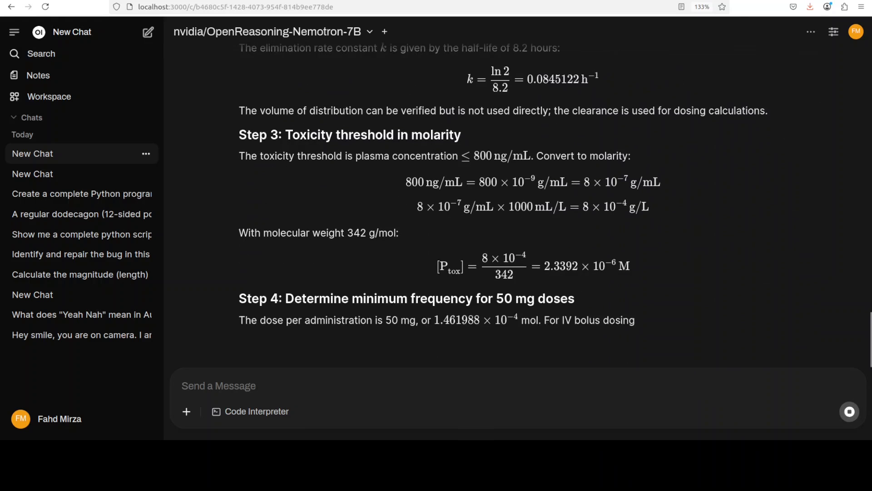
pyautogui.scroll(-3)
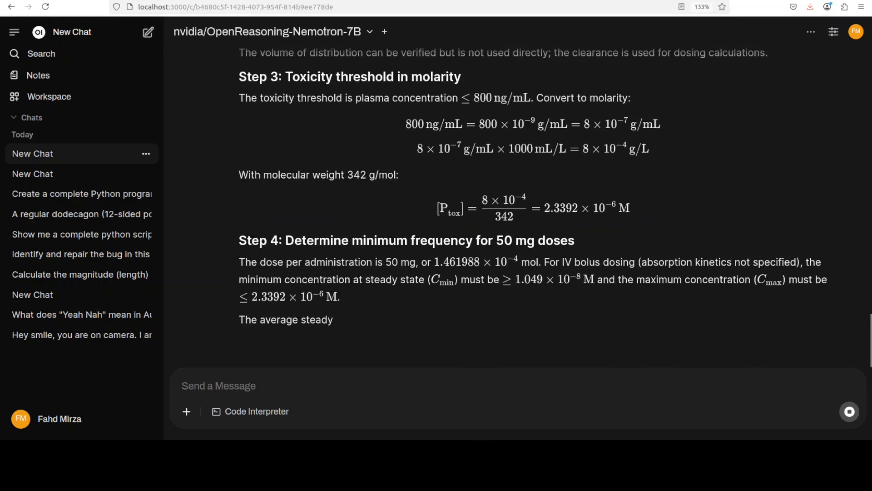
pyautogui.scroll(-3)
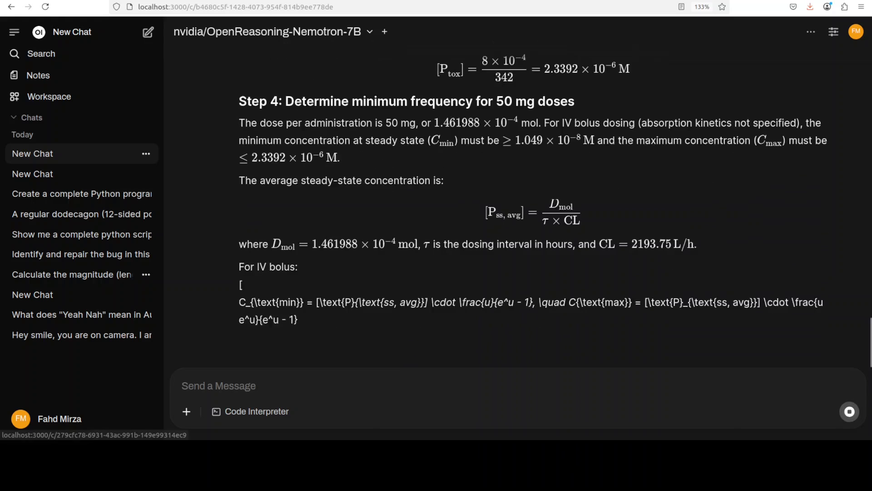
pyautogui.scroll(-3)
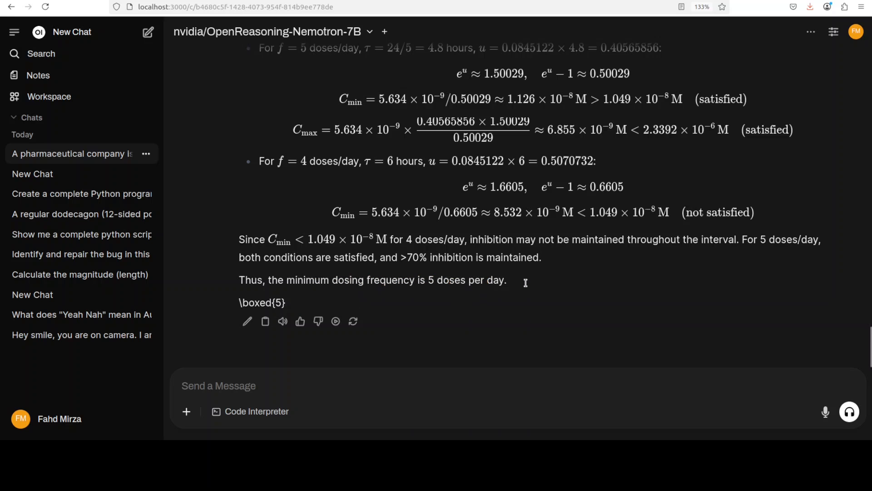
# Step: Scroll back from the boxed 5 through Step 4 Cmin/Cmax formulas to Step 3's toxicity threshold
pyautogui.scroll(3)
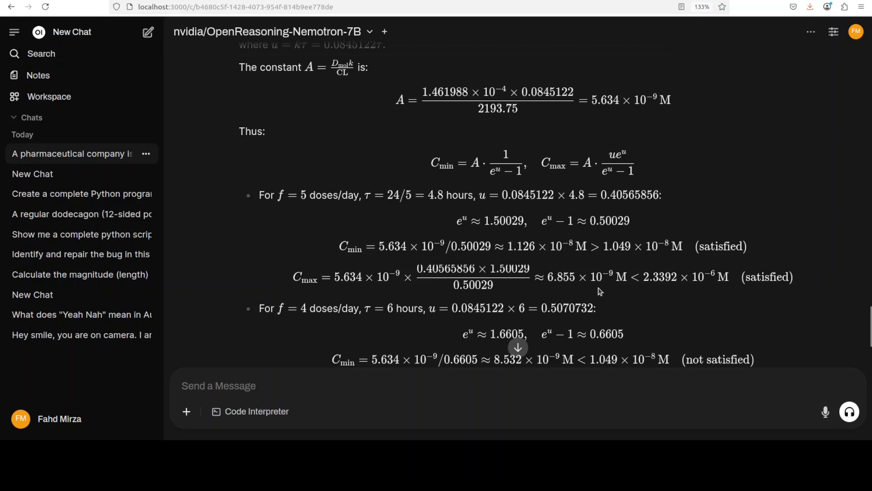
pyautogui.scroll(3)
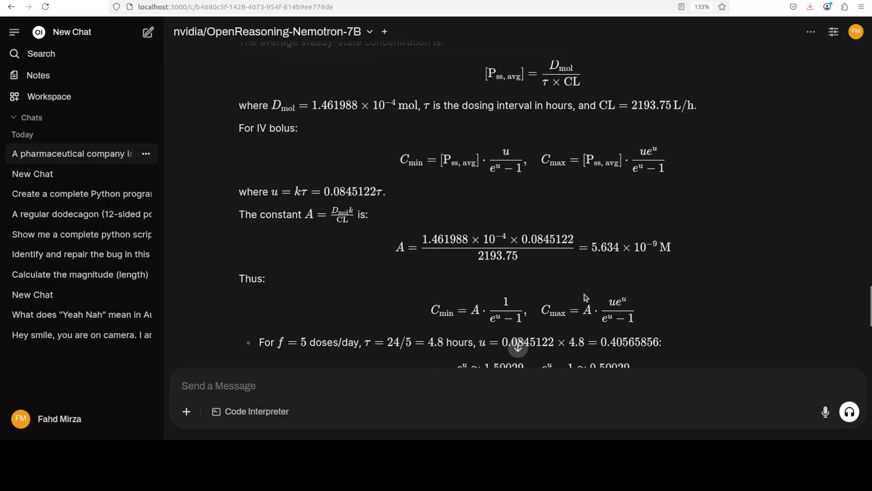
pyautogui.scroll(3)
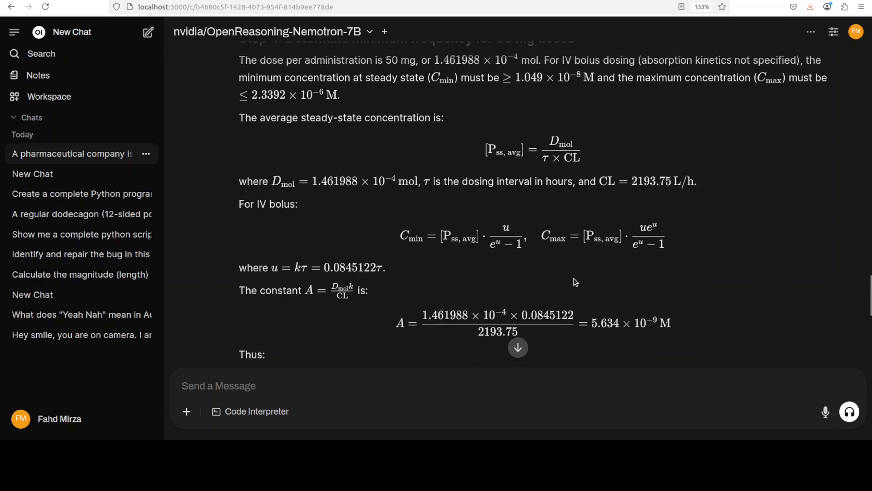
pyautogui.scroll(3)
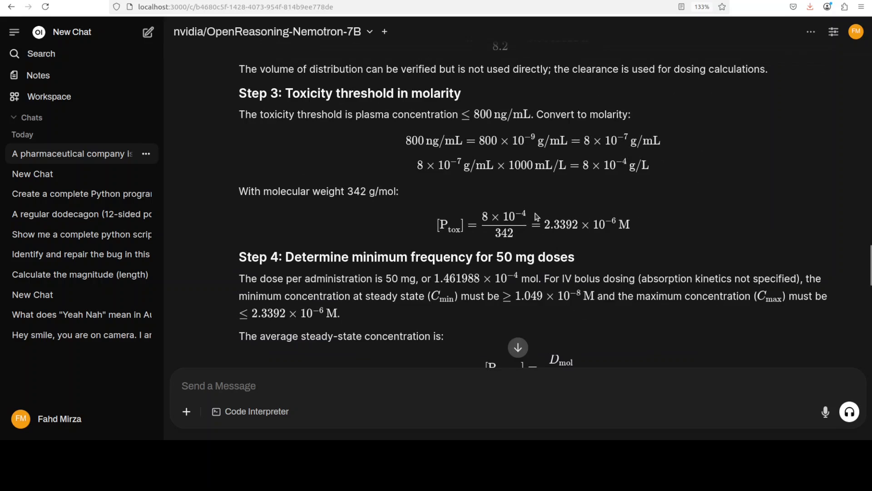
pyautogui.moveTo(523, 158)
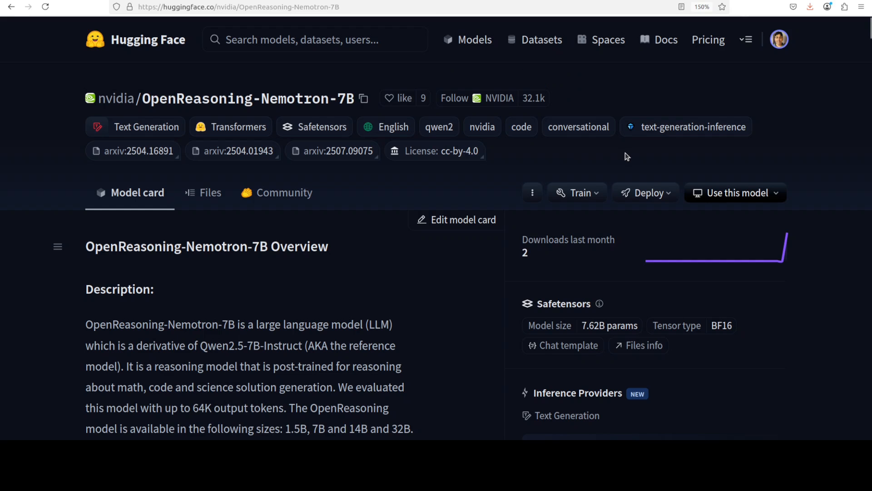
pyautogui.moveTo(419, 343)
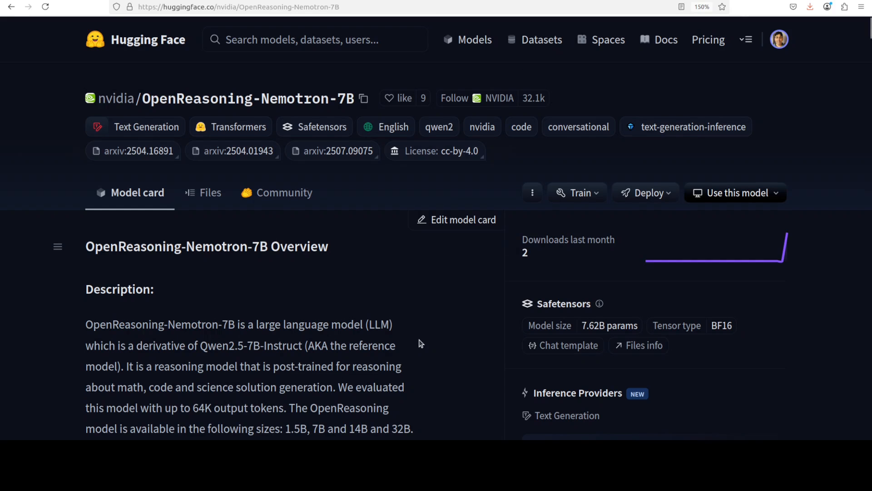
pyautogui.moveTo(389, 296)
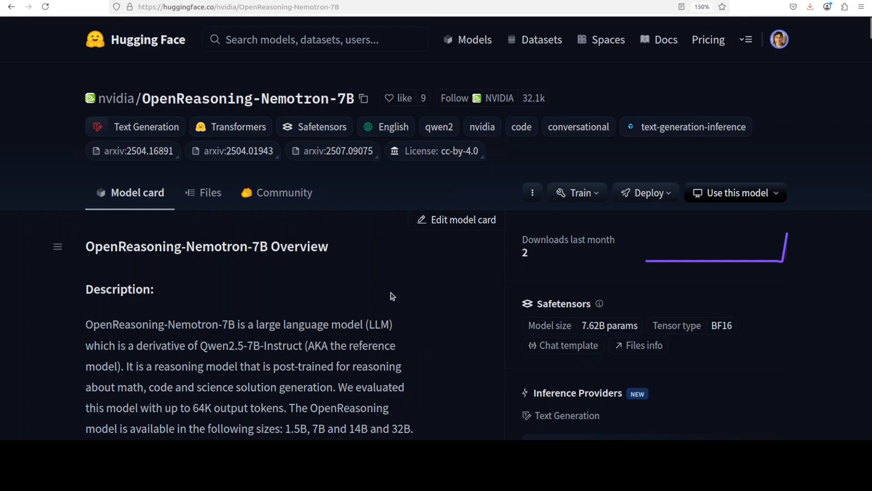